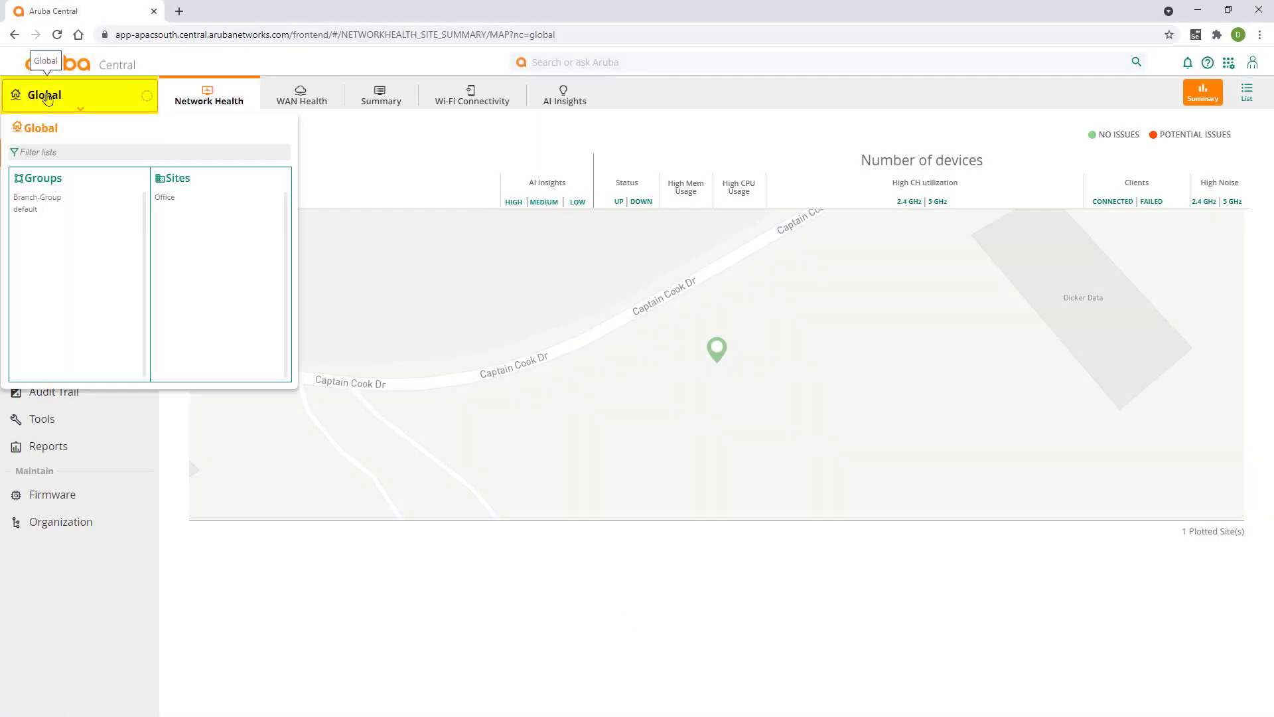
# Scope to Branch-Group and reach its gateway configuration from the Devices > Gateways list
pyautogui.click(37, 202)
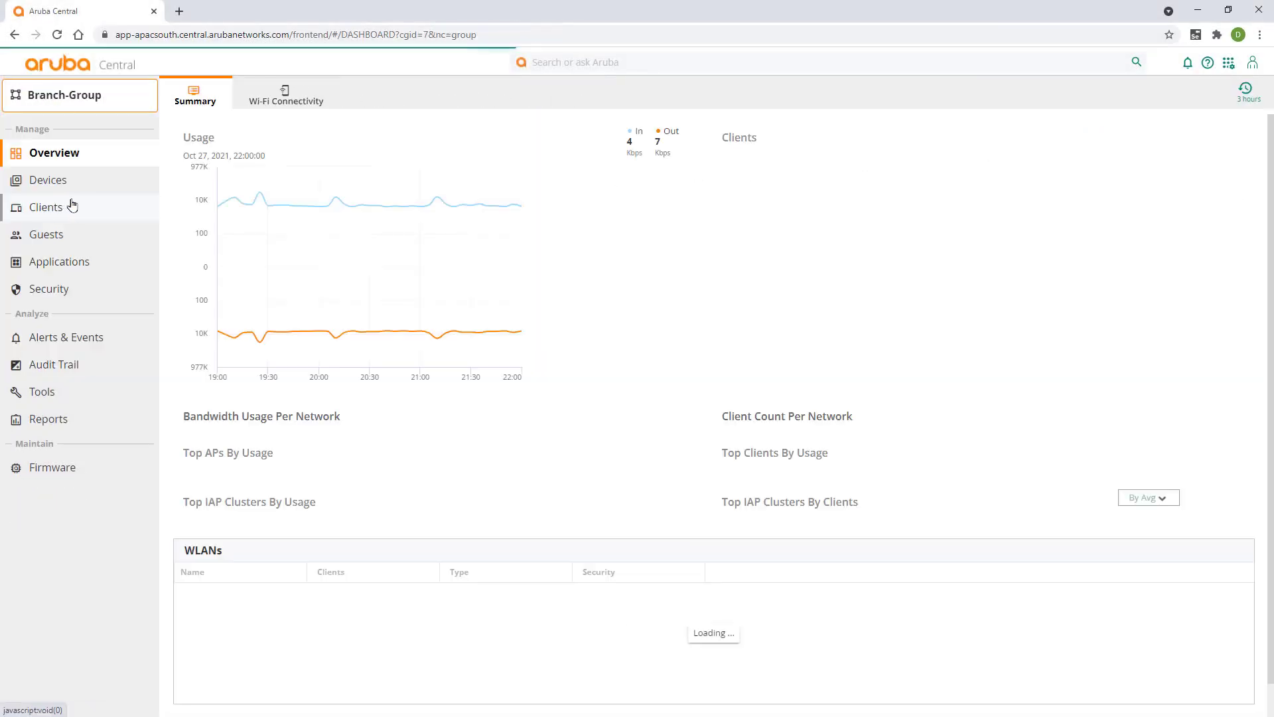
pyautogui.click(49, 179)
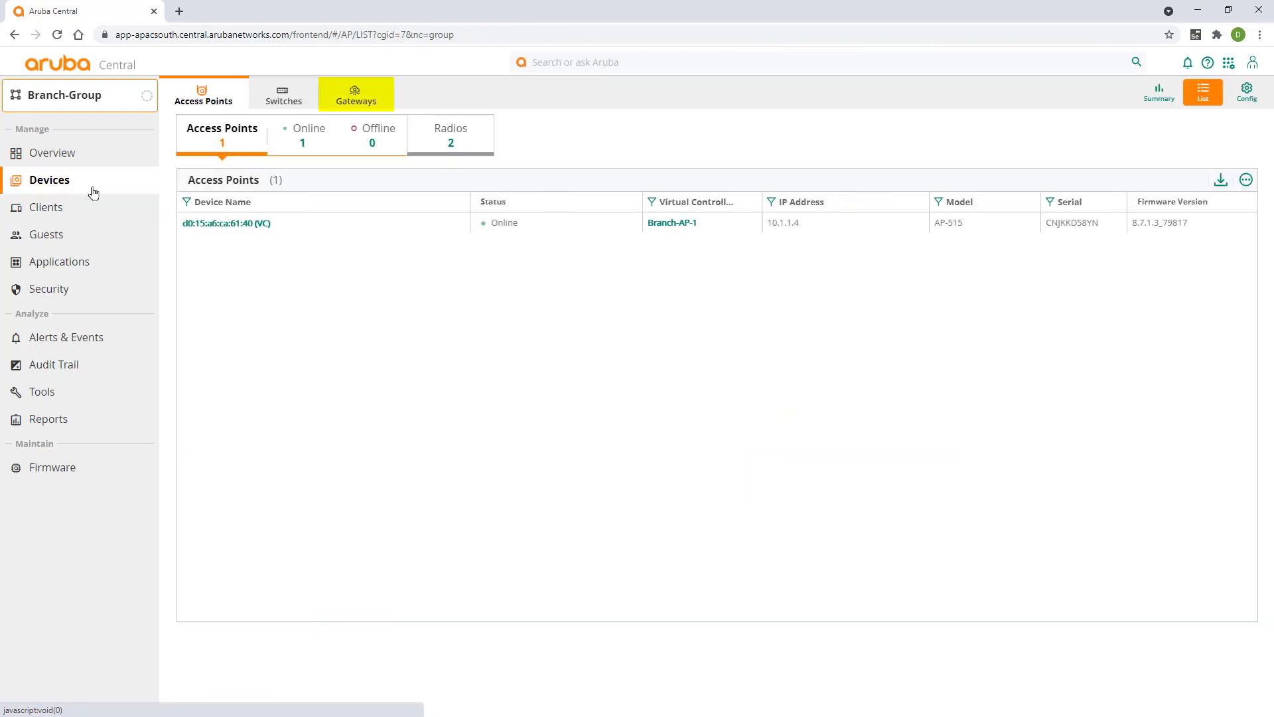
pyautogui.click(356, 96)
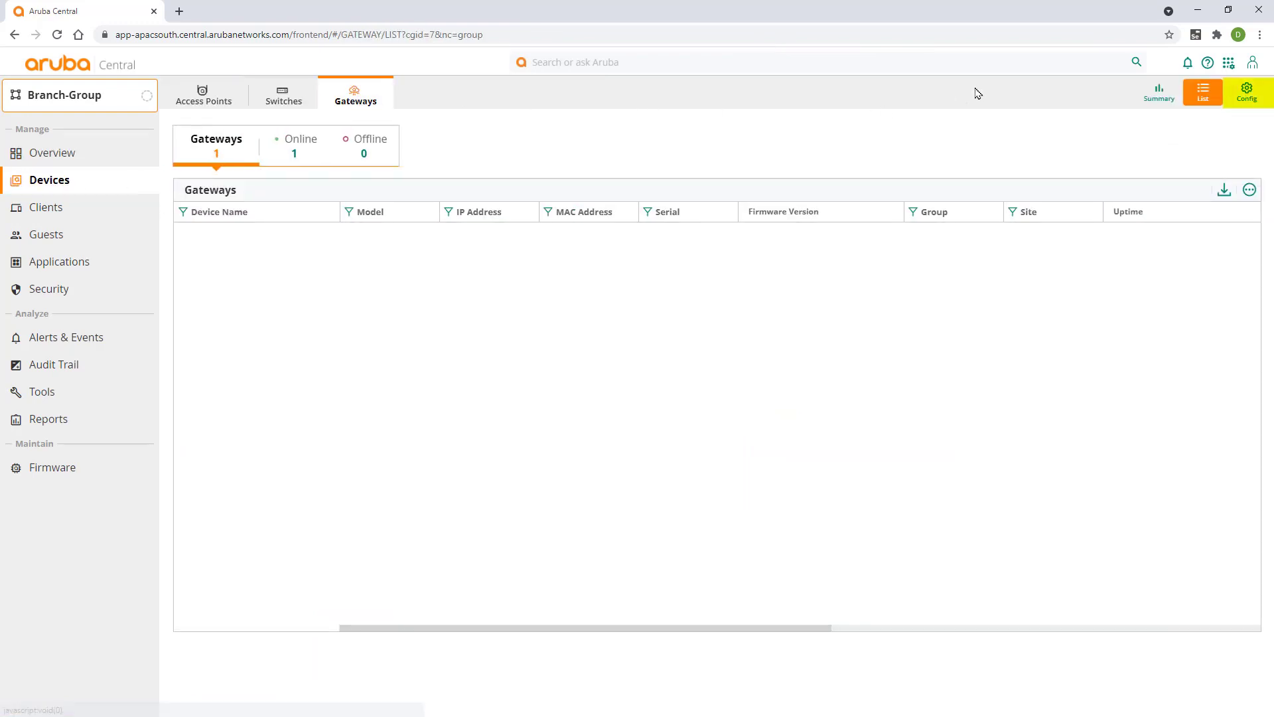
pyautogui.click(1246, 92)
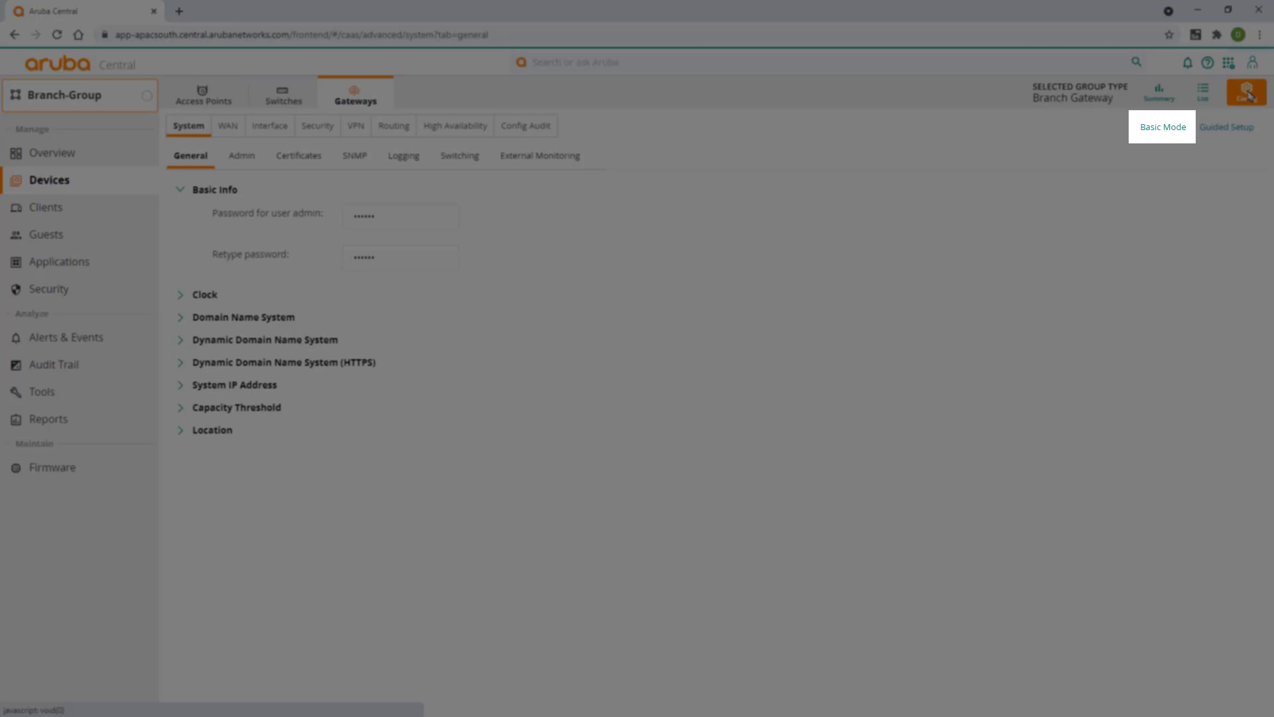
# Create VLAN Secondary_Internet with ID 4093 under Interface > VLANs and save it
pyautogui.click(270, 125)
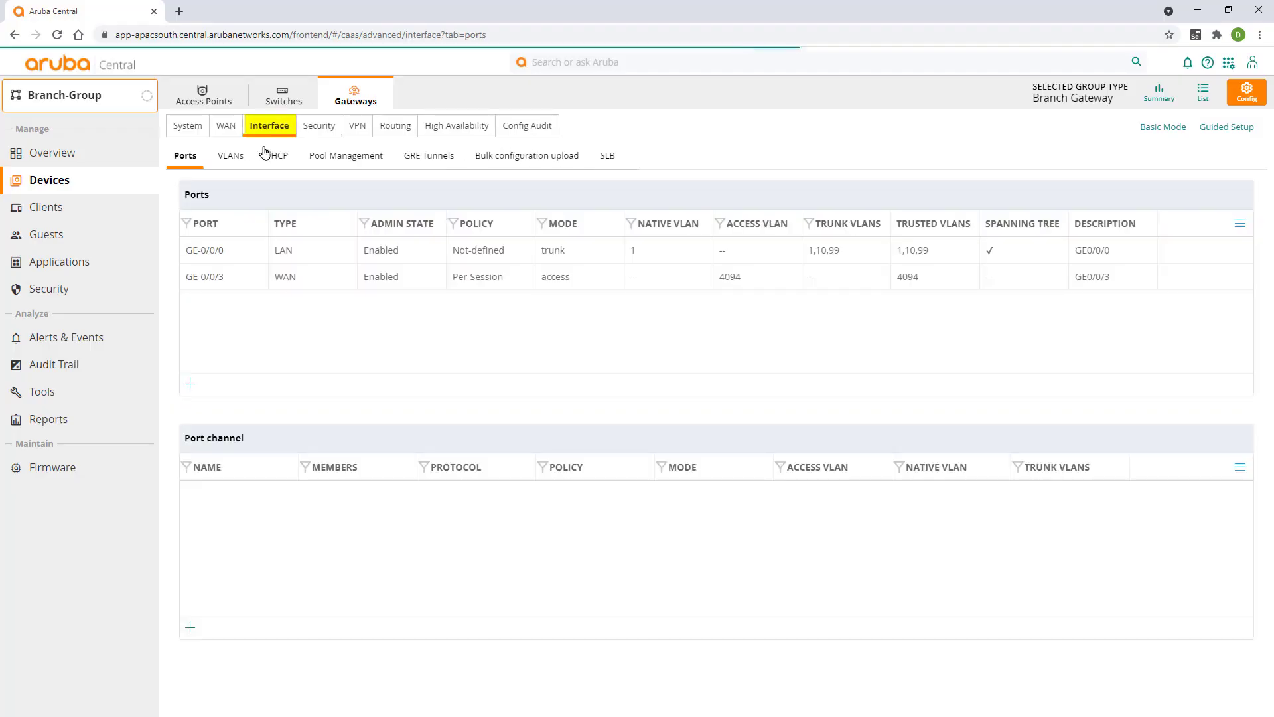
pyautogui.click(229, 155)
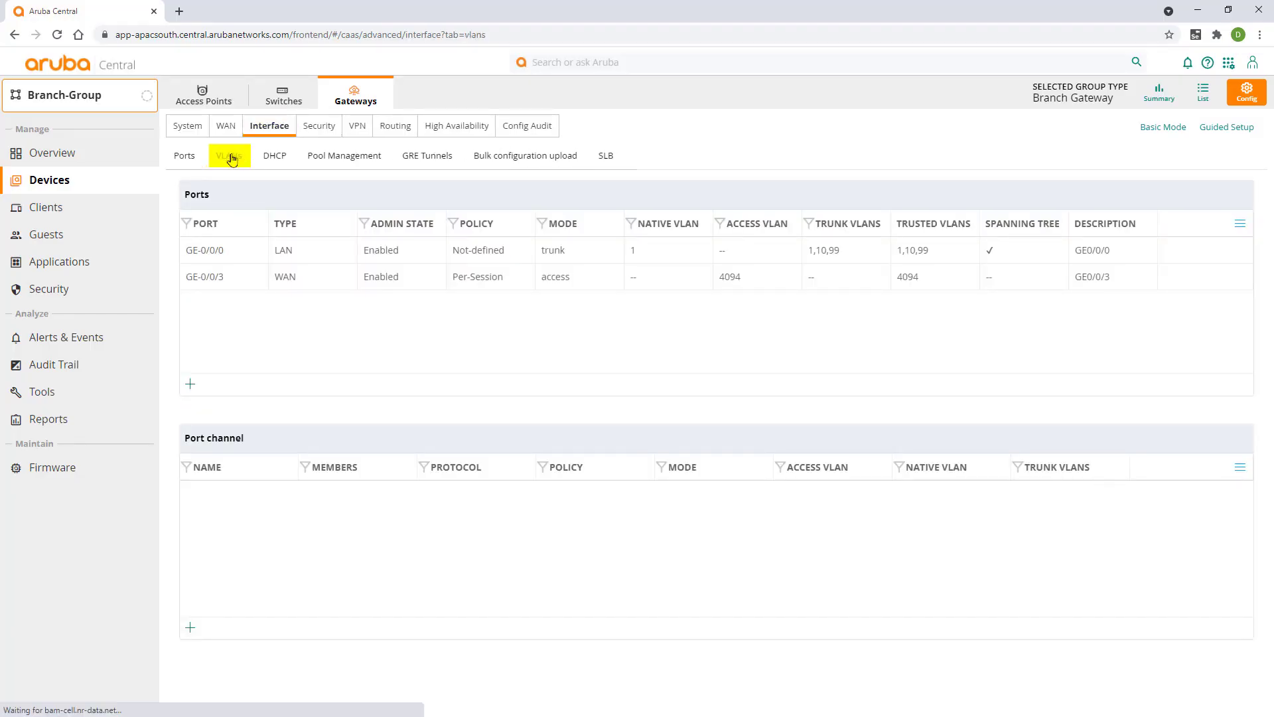
pyautogui.click(230, 155)
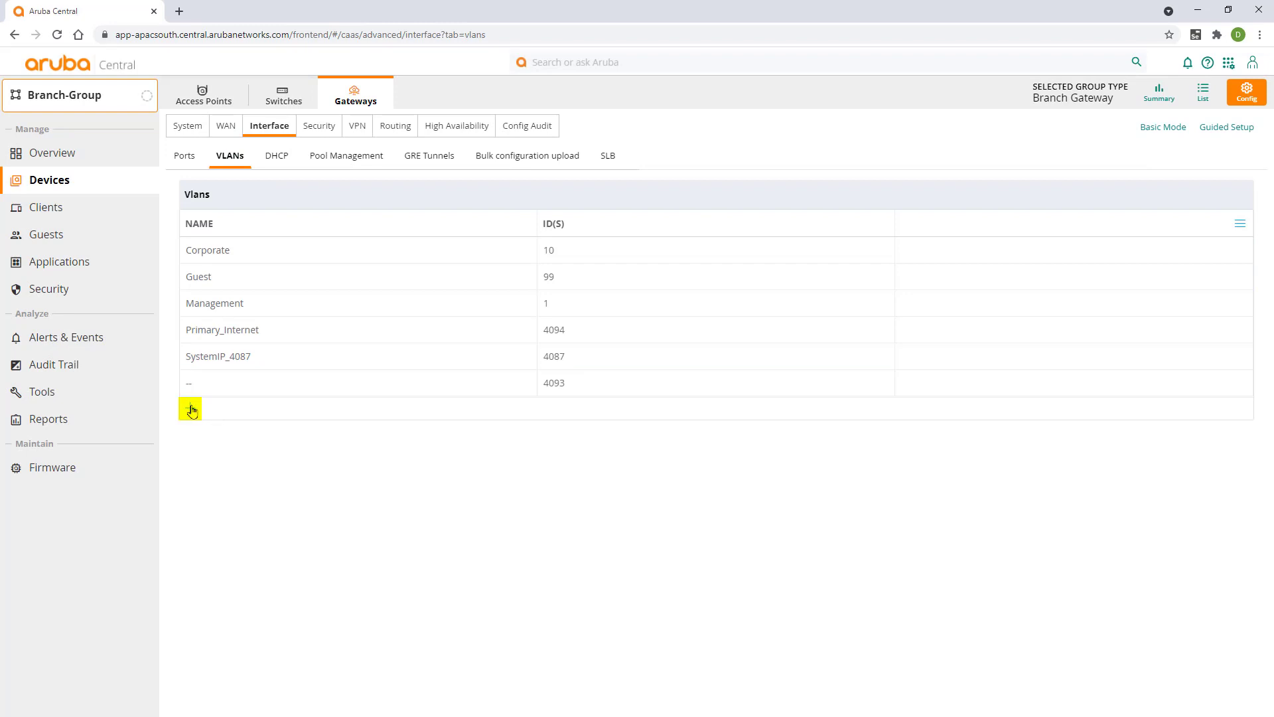
pyautogui.click(189, 408)
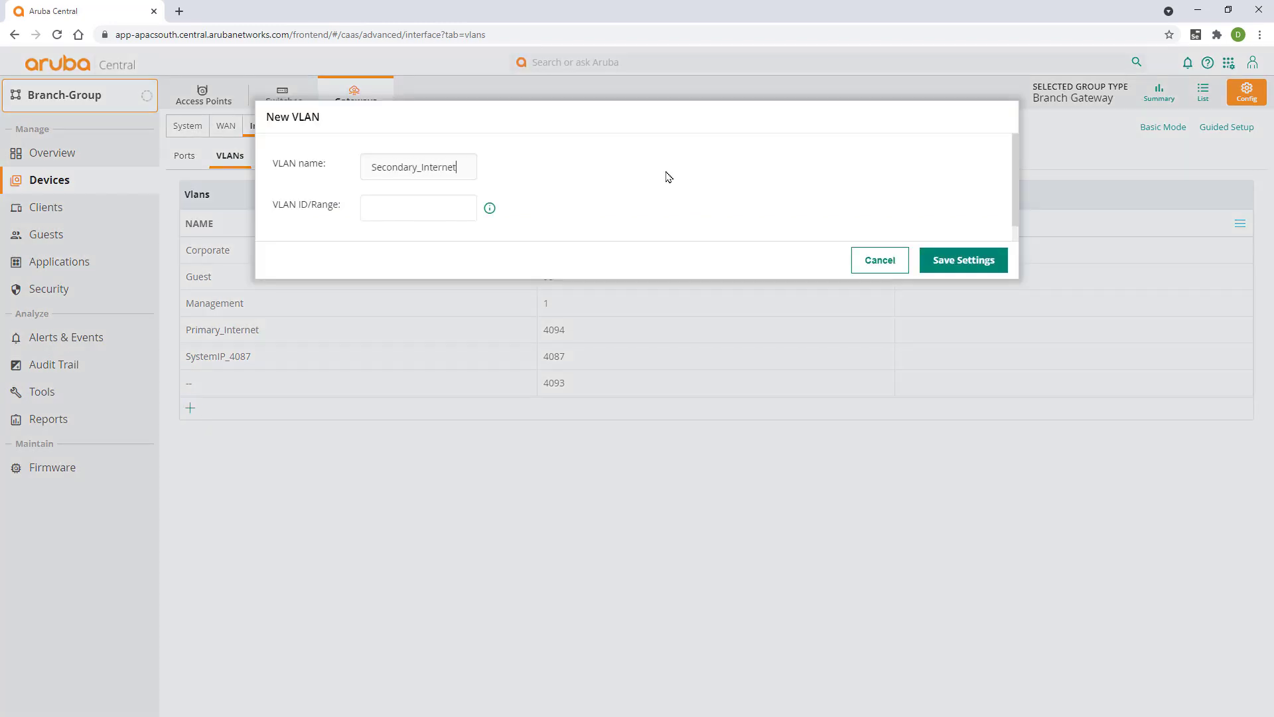
pyautogui.click(962, 261)
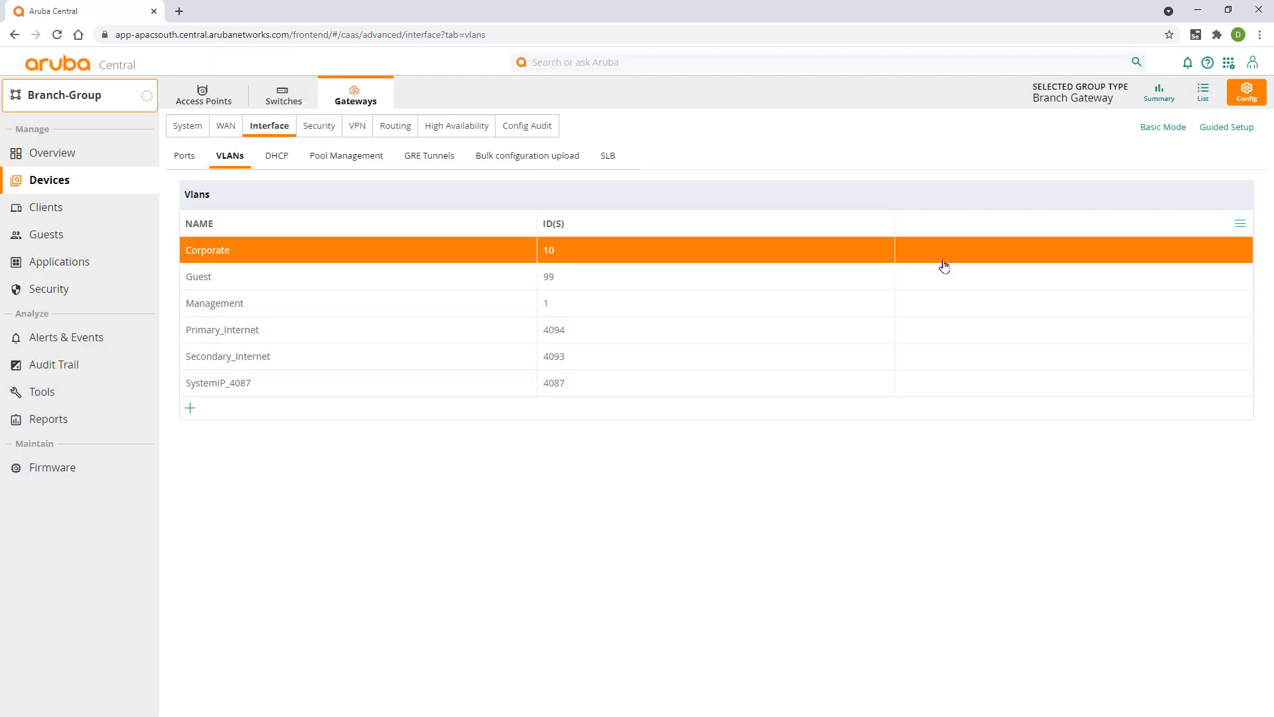
# Set VLAN 4093 of Secondary_Internet to DHCP addressing with NAT outside enabled
pyautogui.click(227, 356)
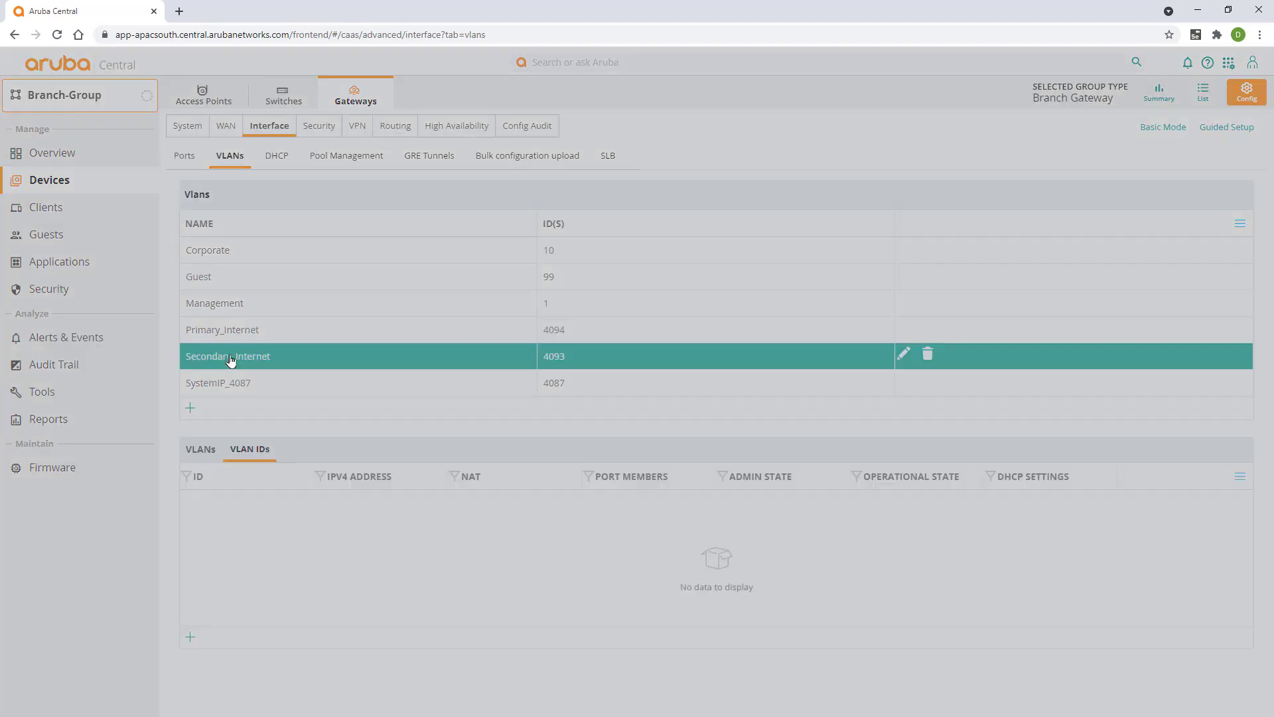
pyautogui.click(227, 356)
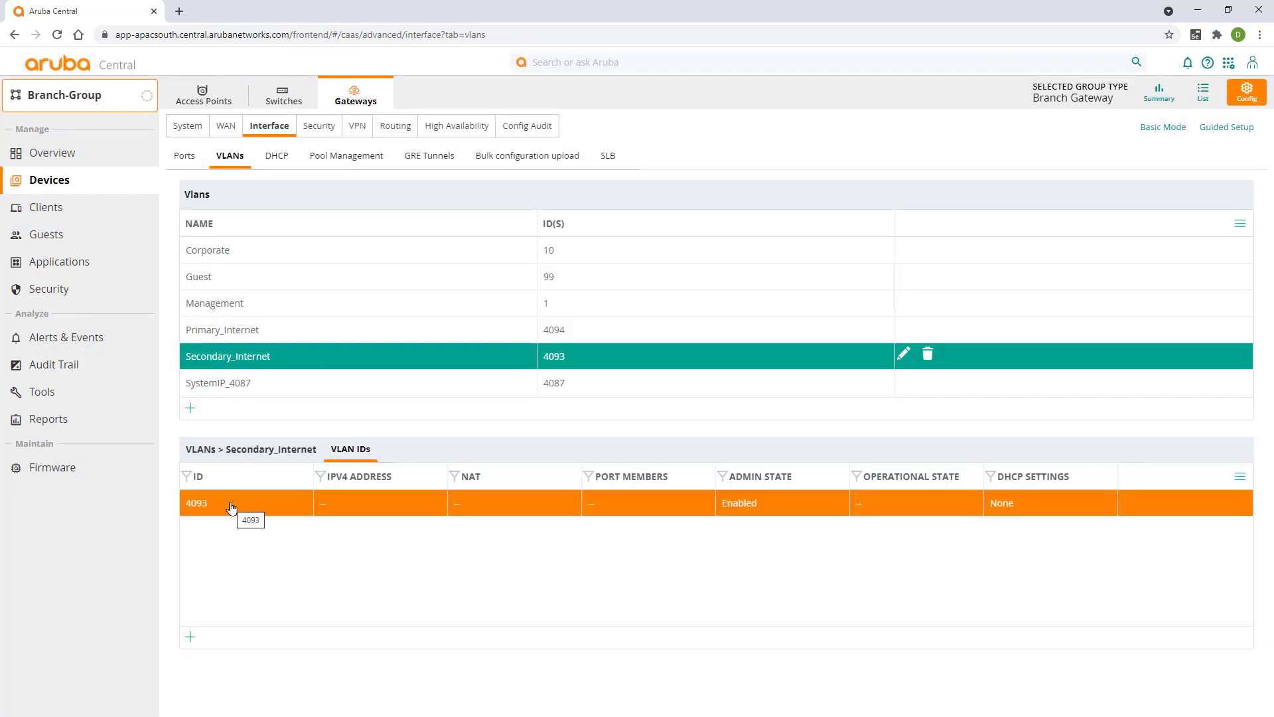
pyautogui.click(197, 502)
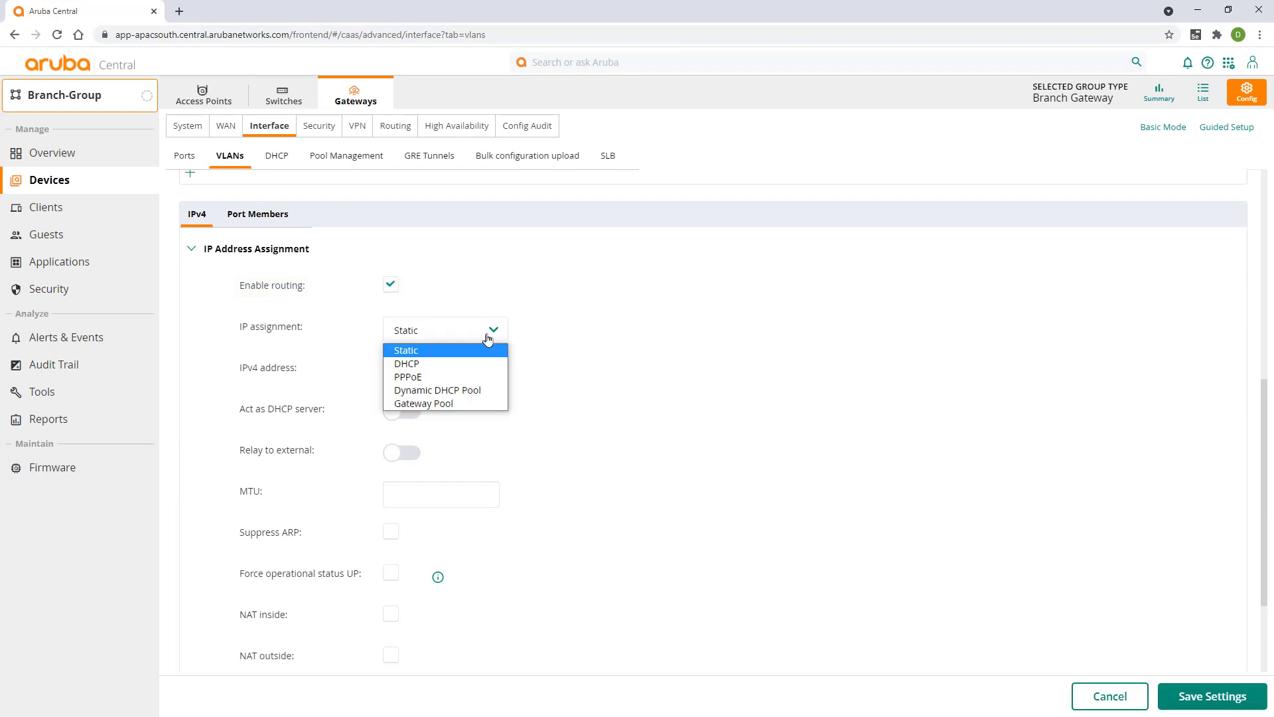
pyautogui.moveTo(435, 363)
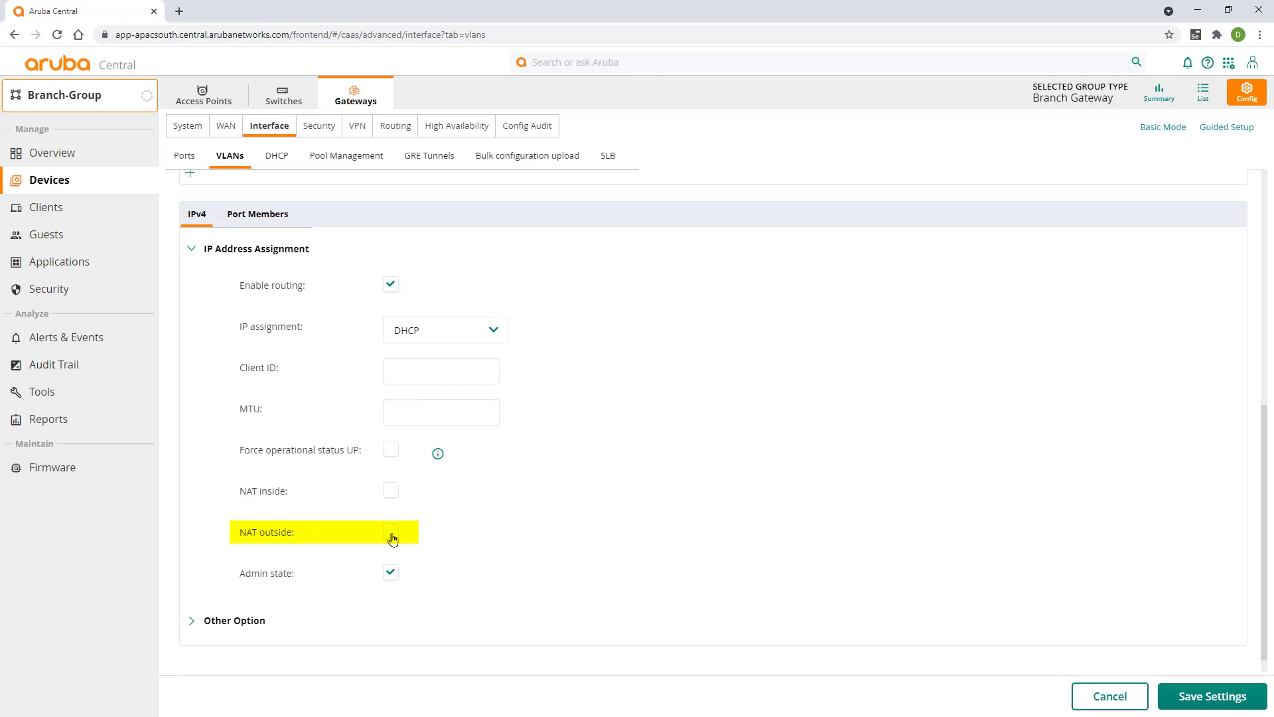
pyautogui.click(391, 531)
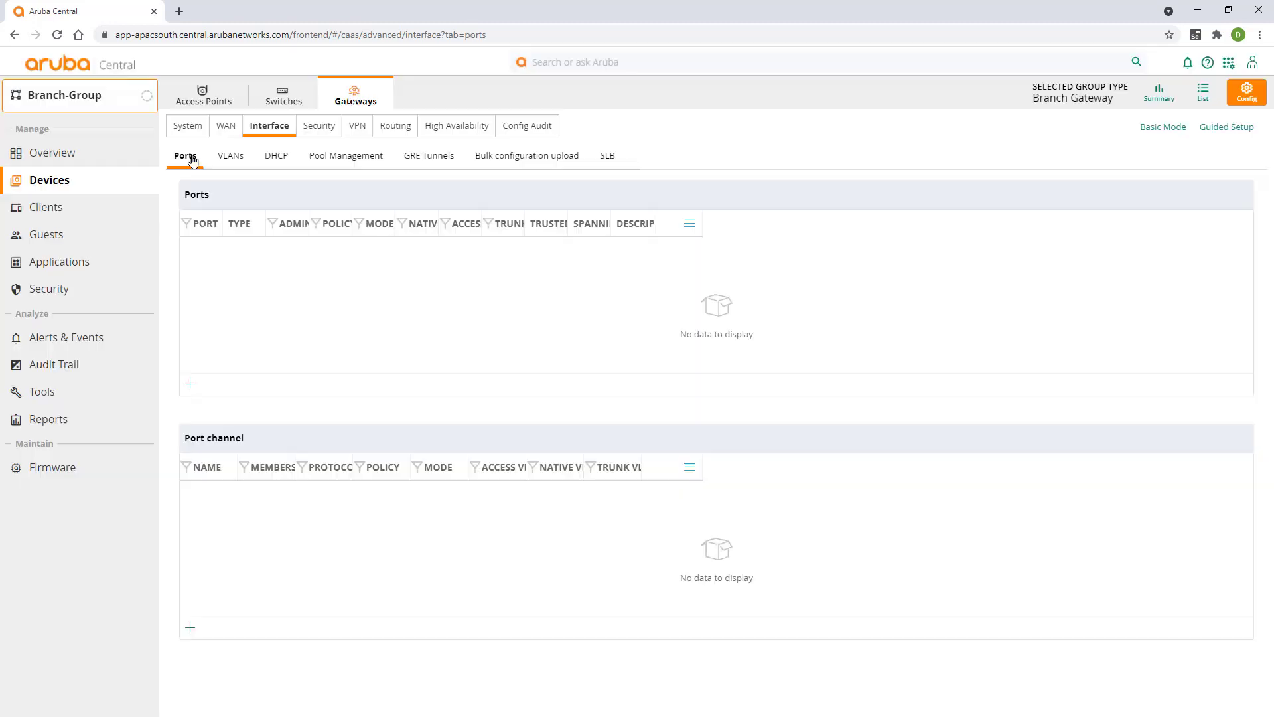
# Add port GE-0/0/2 to the gateway's configured ports and save
pyautogui.click(189, 384)
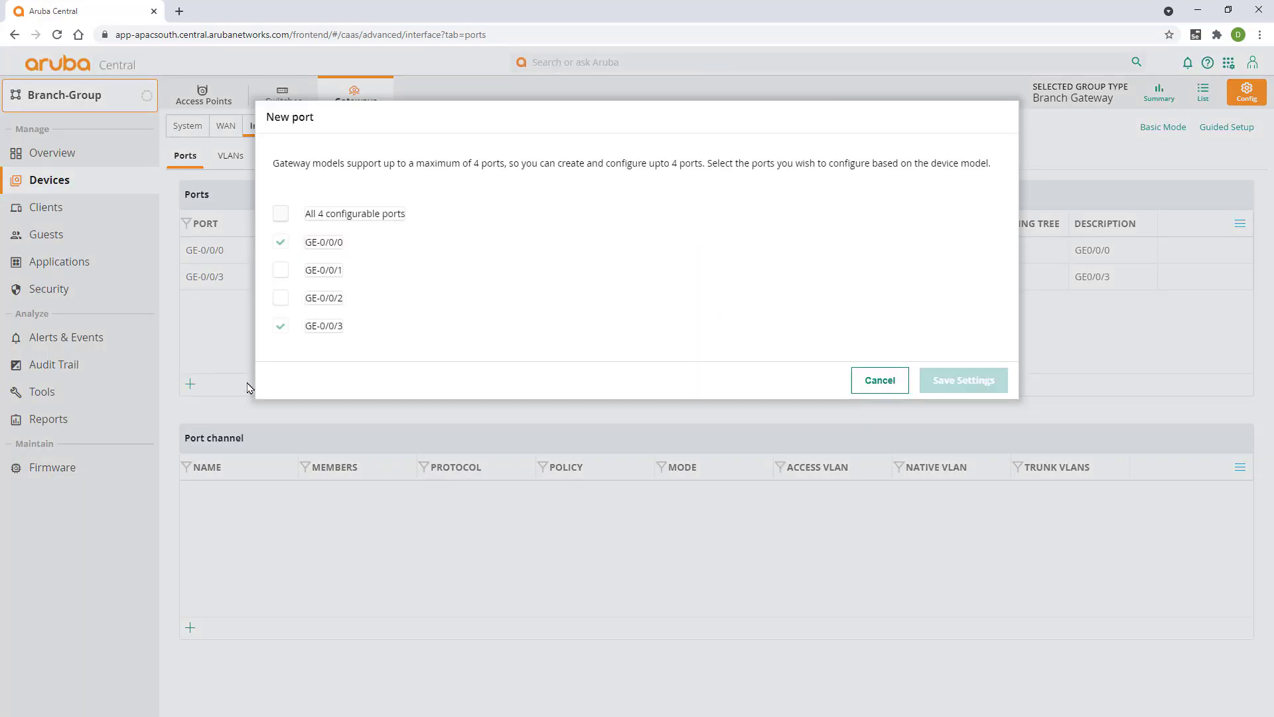
pyautogui.click(281, 297)
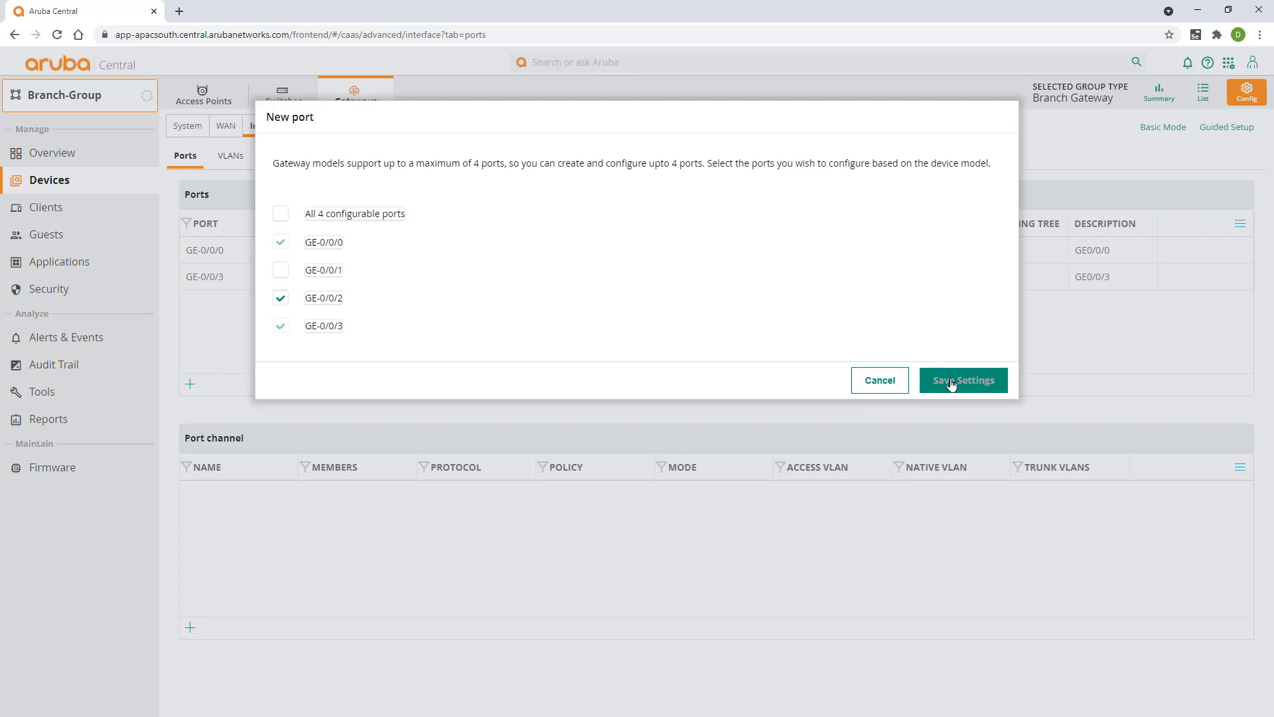
pyautogui.click(962, 379)
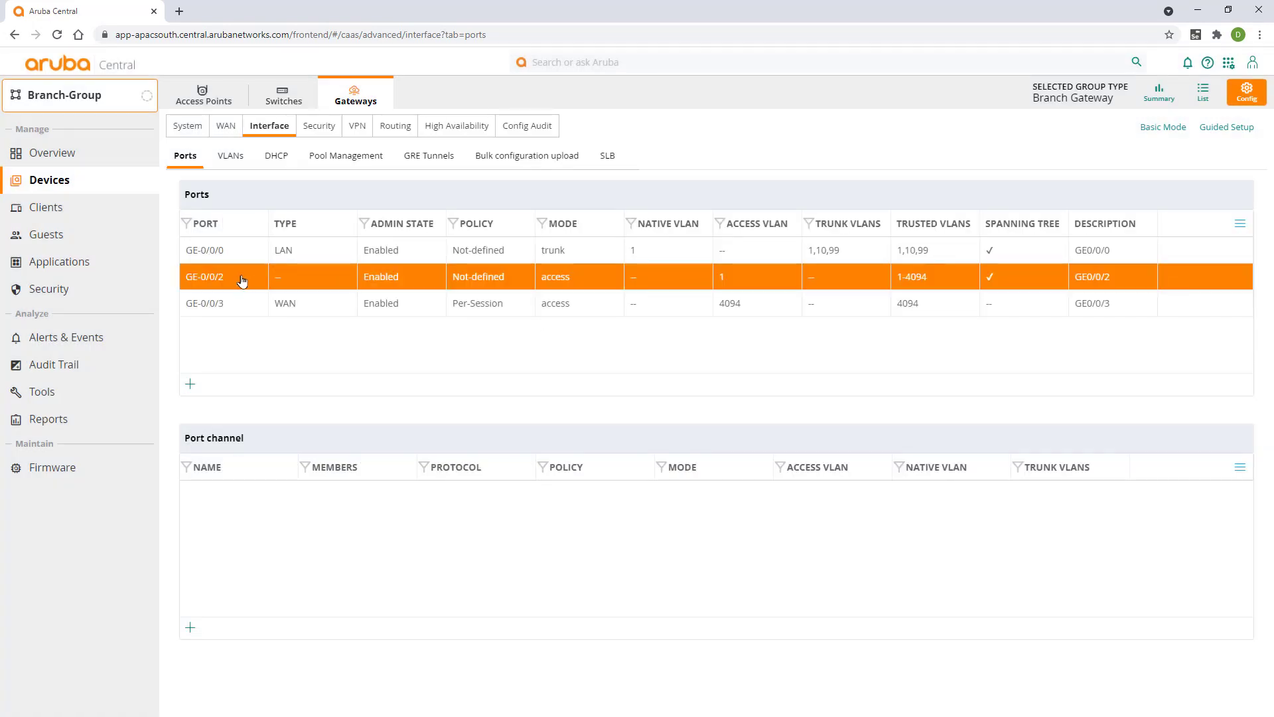
# Configure GE-0/0/2 as a WAN port on access VLAN 4093 and save
pyautogui.click(204, 276)
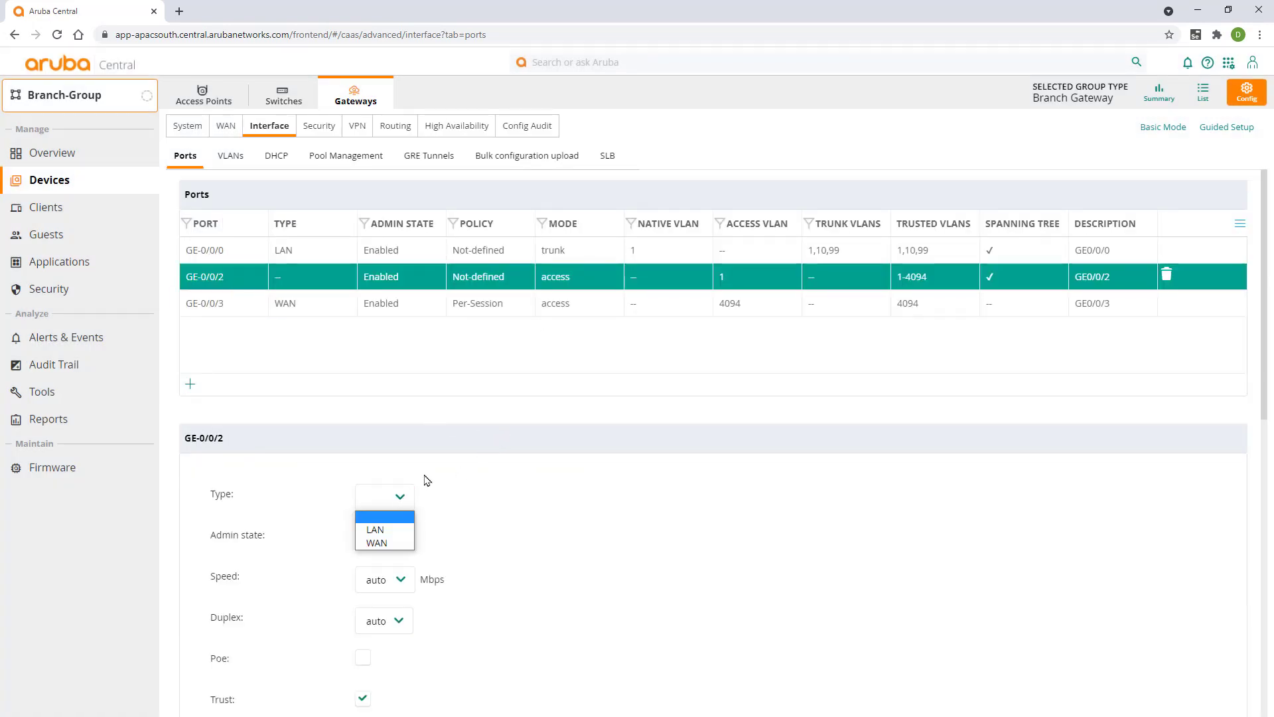
pyautogui.click(375, 543)
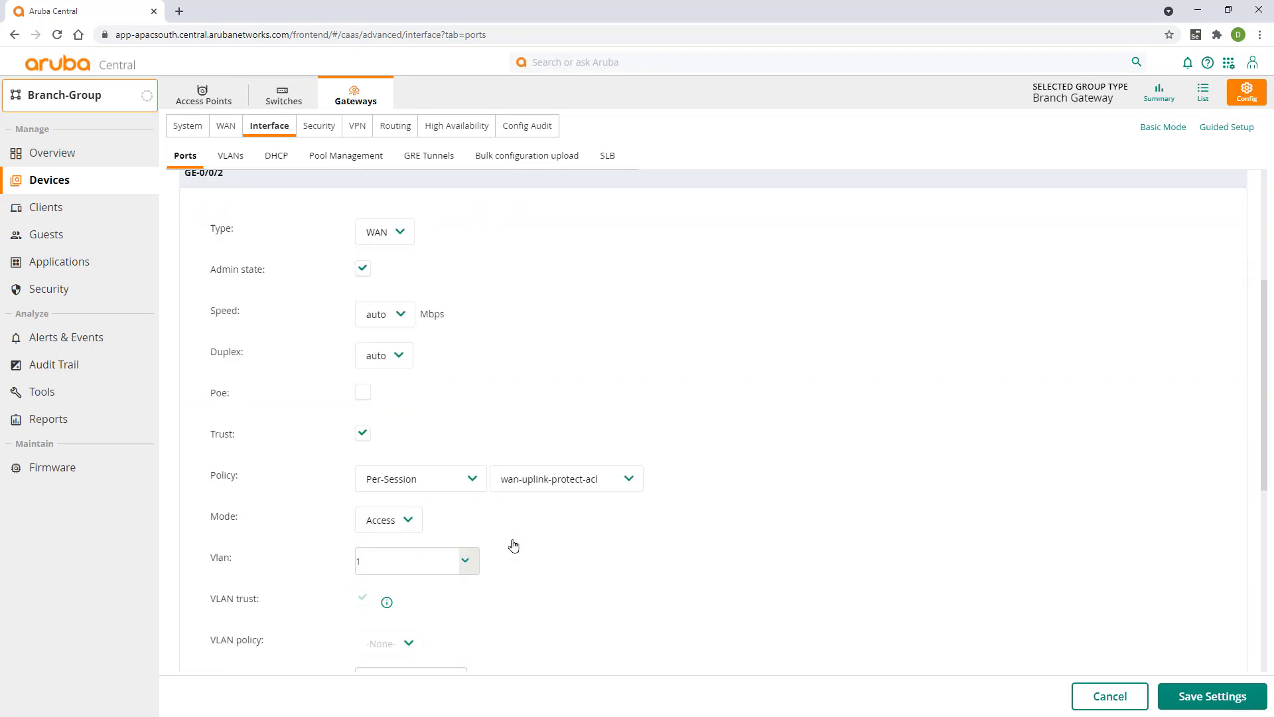
pyautogui.click(466, 560)
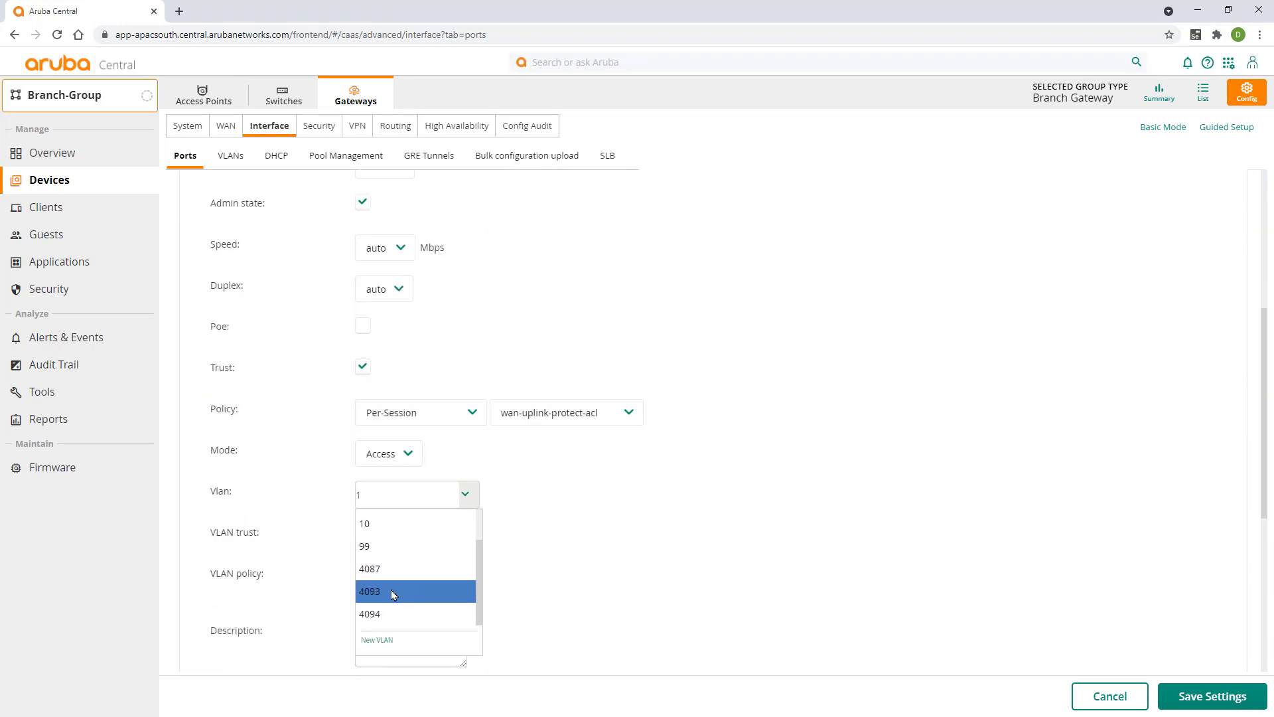
pyautogui.click(370, 591)
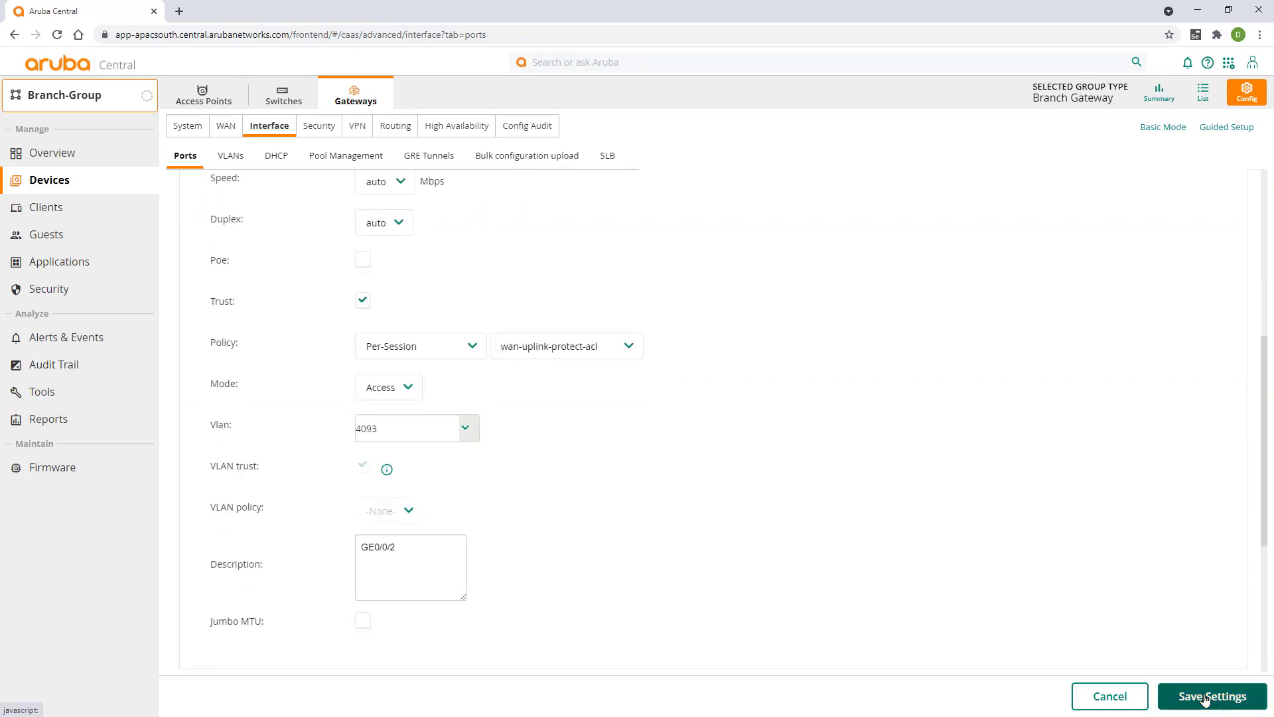
pyautogui.click(1215, 695)
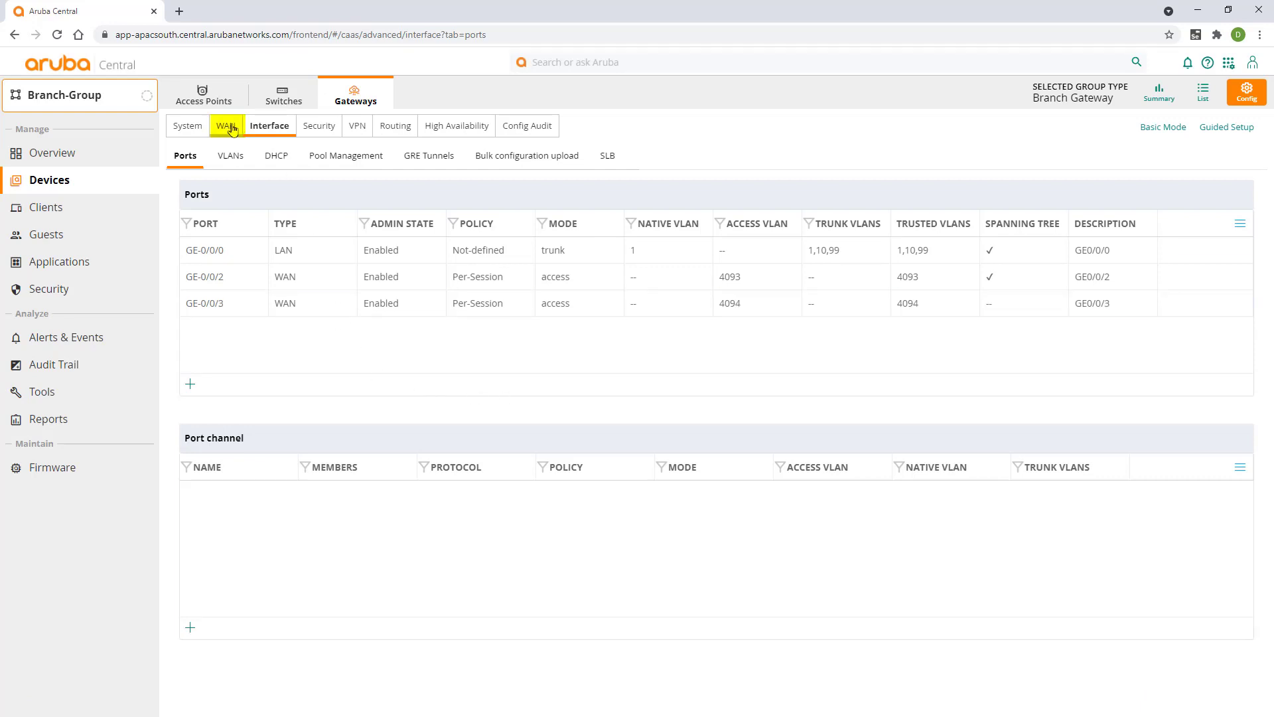
# Create INET uplink Secondary_Internet on VLAN 4093 at 2 Mbps and save it
pyautogui.click(227, 125)
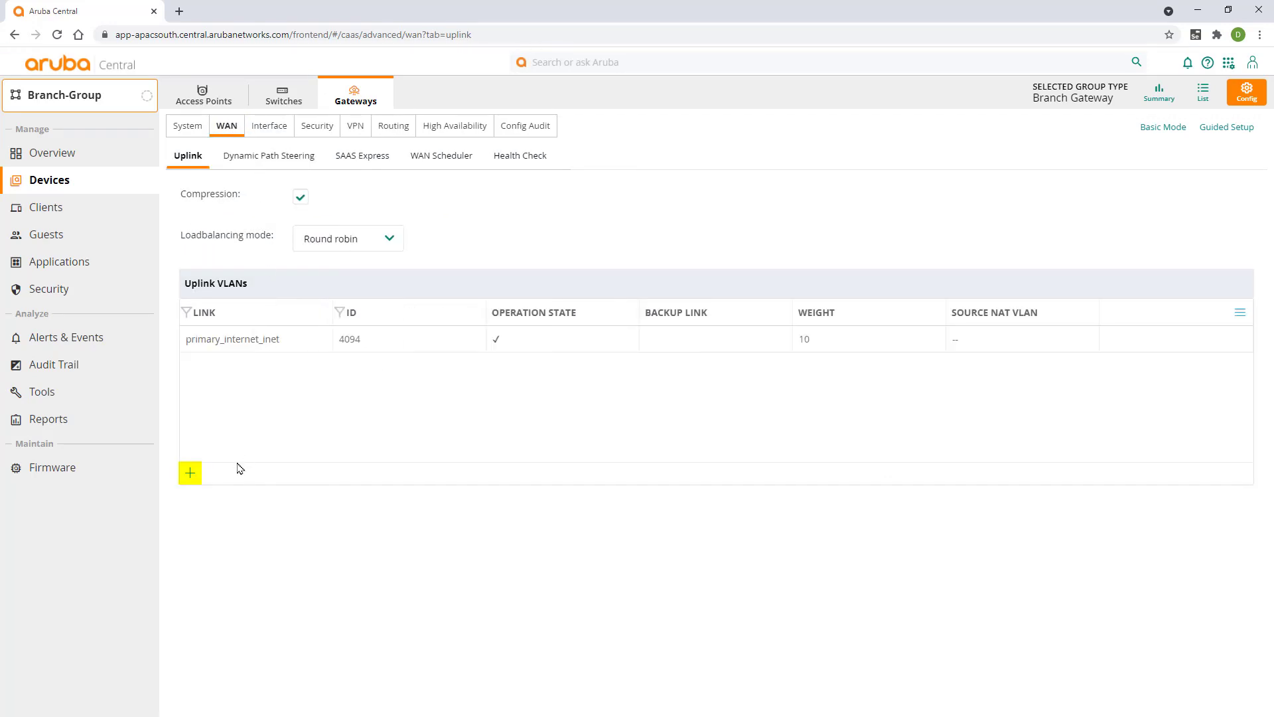
pyautogui.click(190, 473)
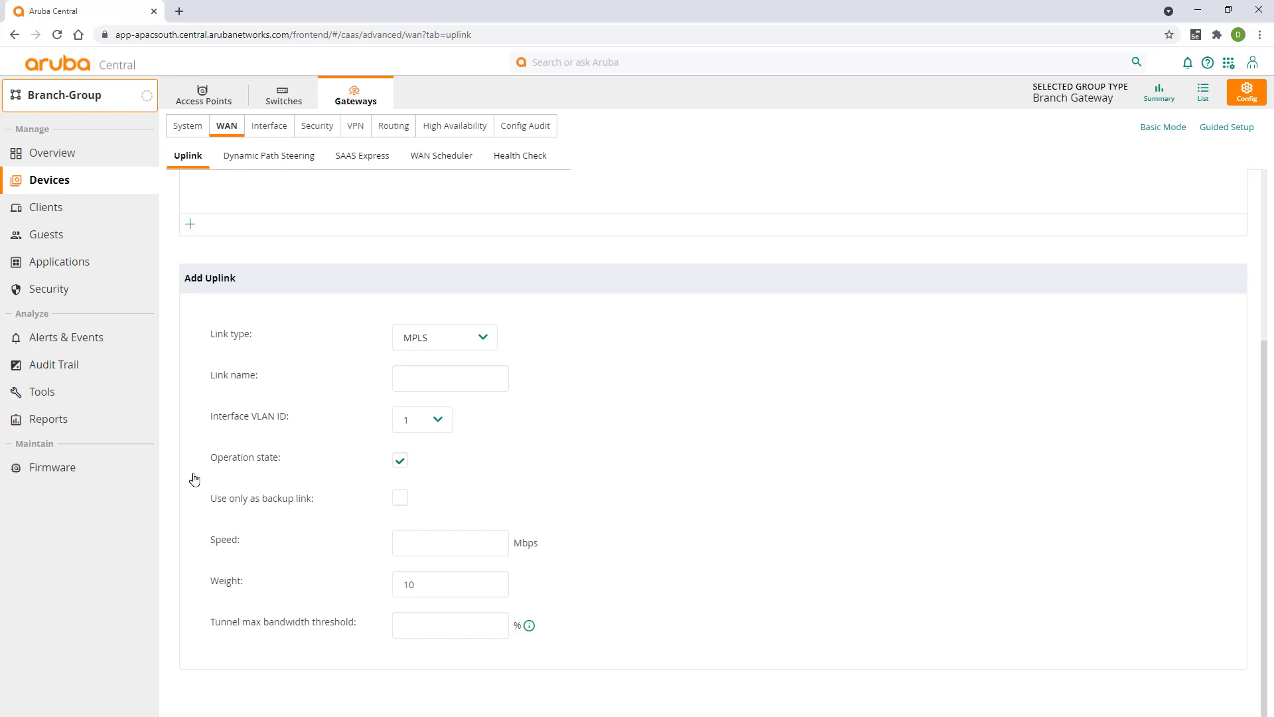
pyautogui.click(443, 336)
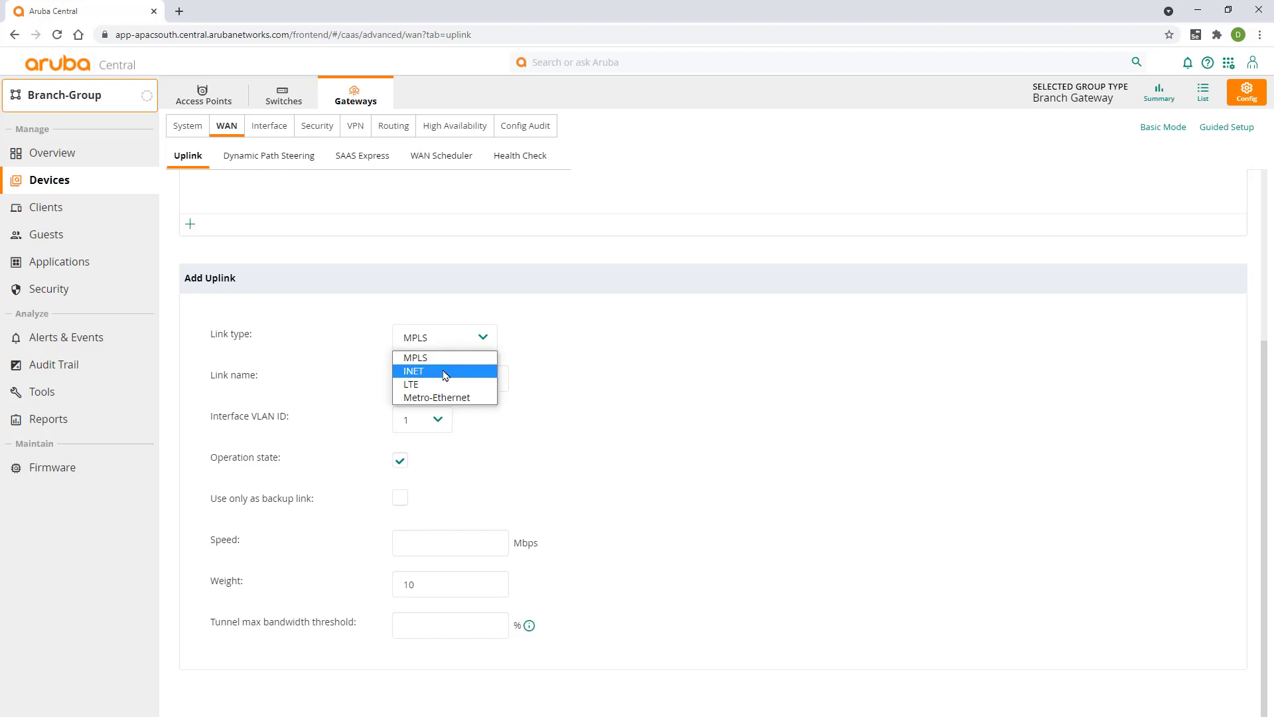
pyautogui.click(444, 370)
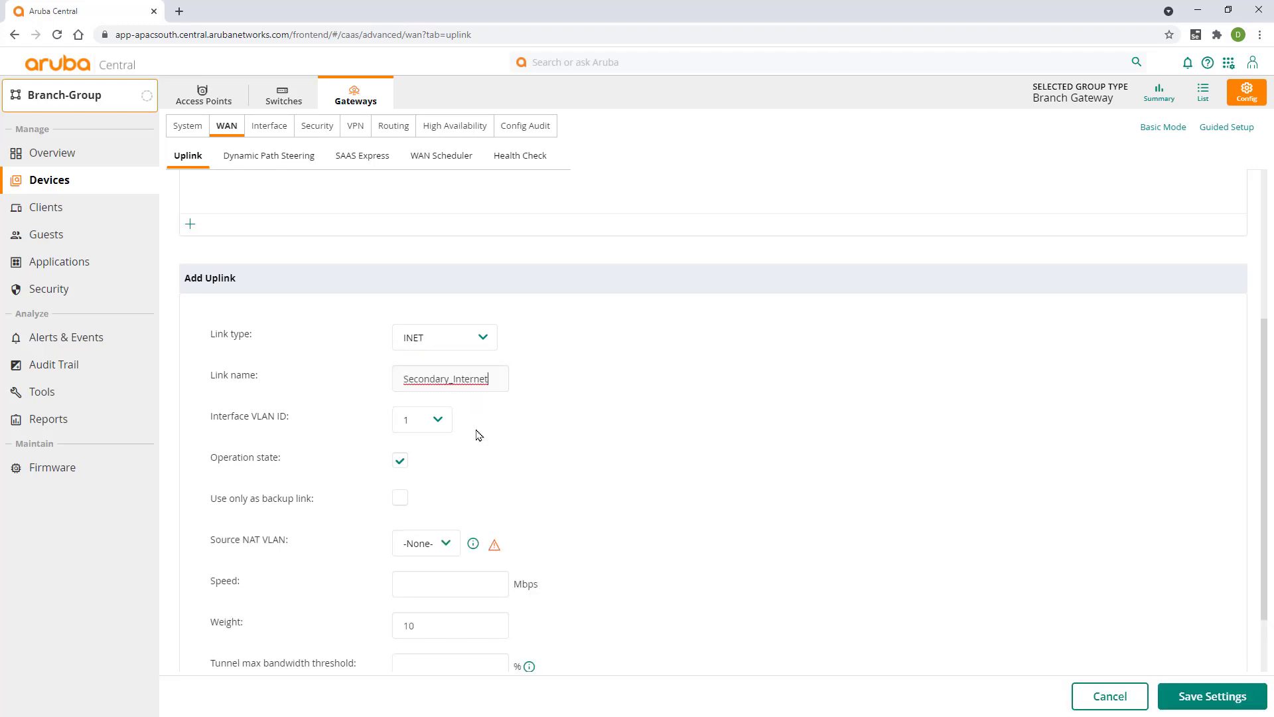
pyautogui.click(422, 419)
pyautogui.write('2')
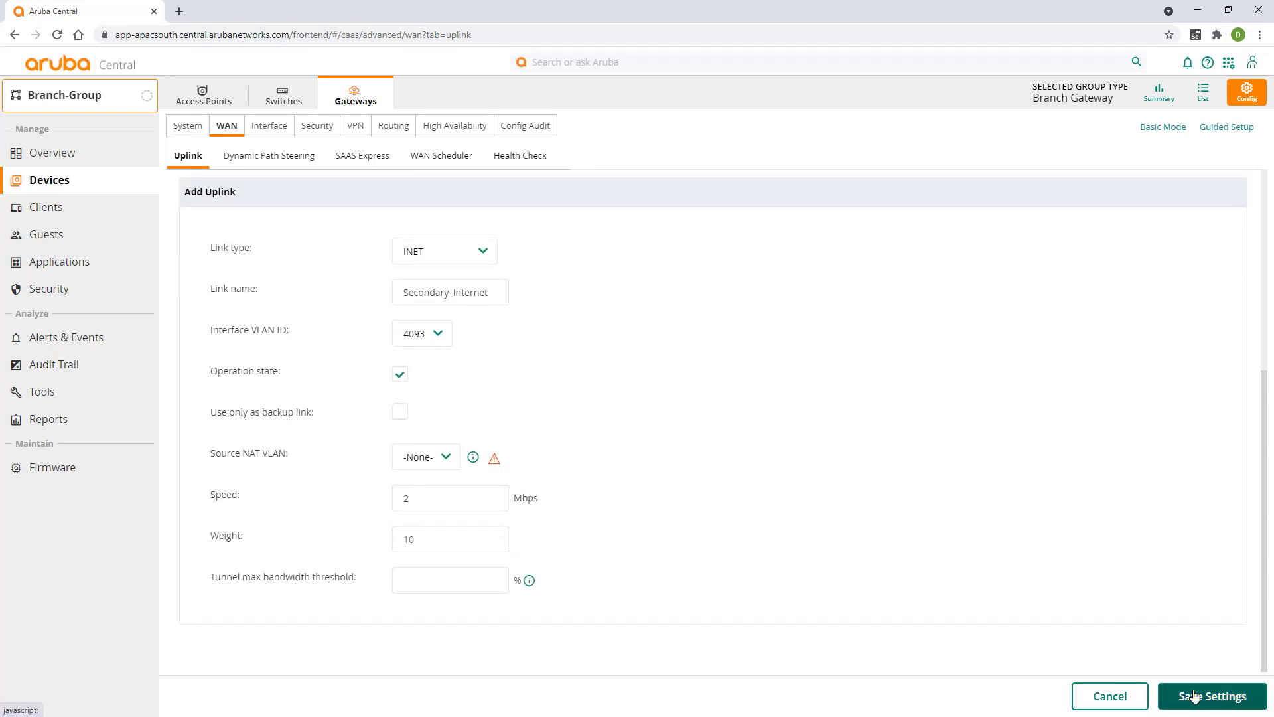
pyautogui.click(1214, 696)
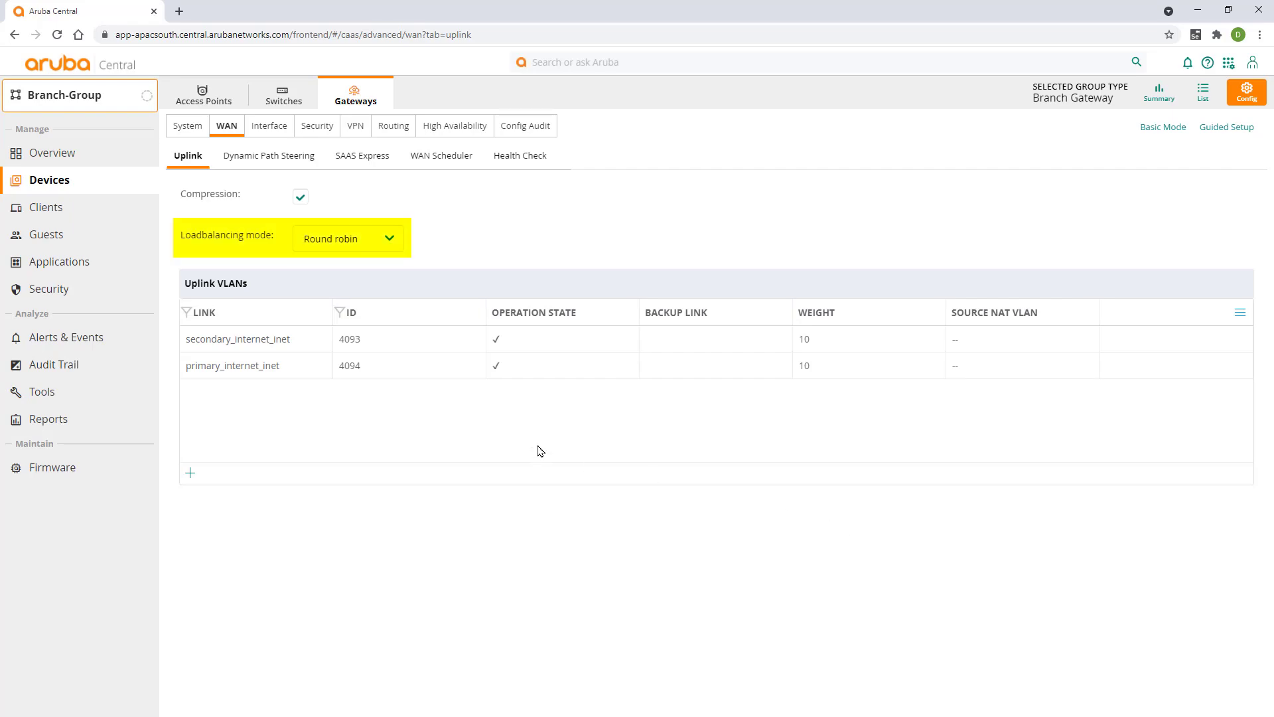
pyautogui.moveTo(531, 447)
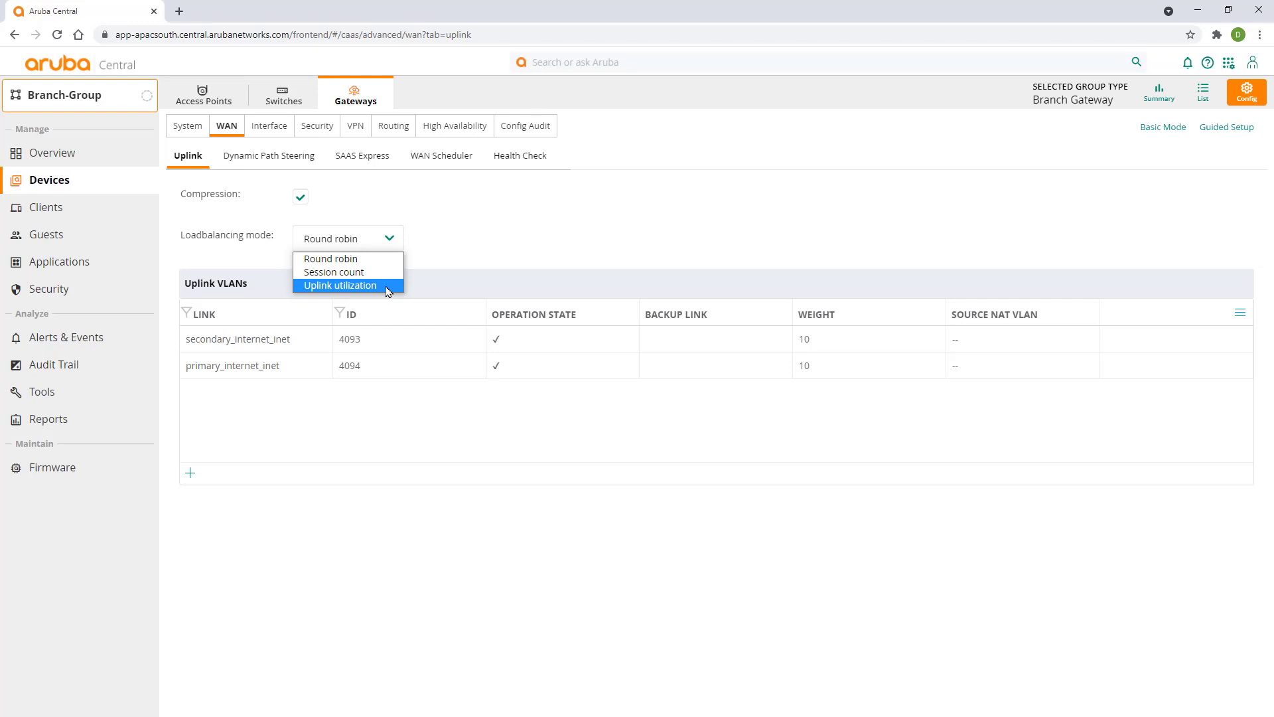
# Set the WAN load balancing mode to Uplink utilization
pyautogui.click(339, 285)
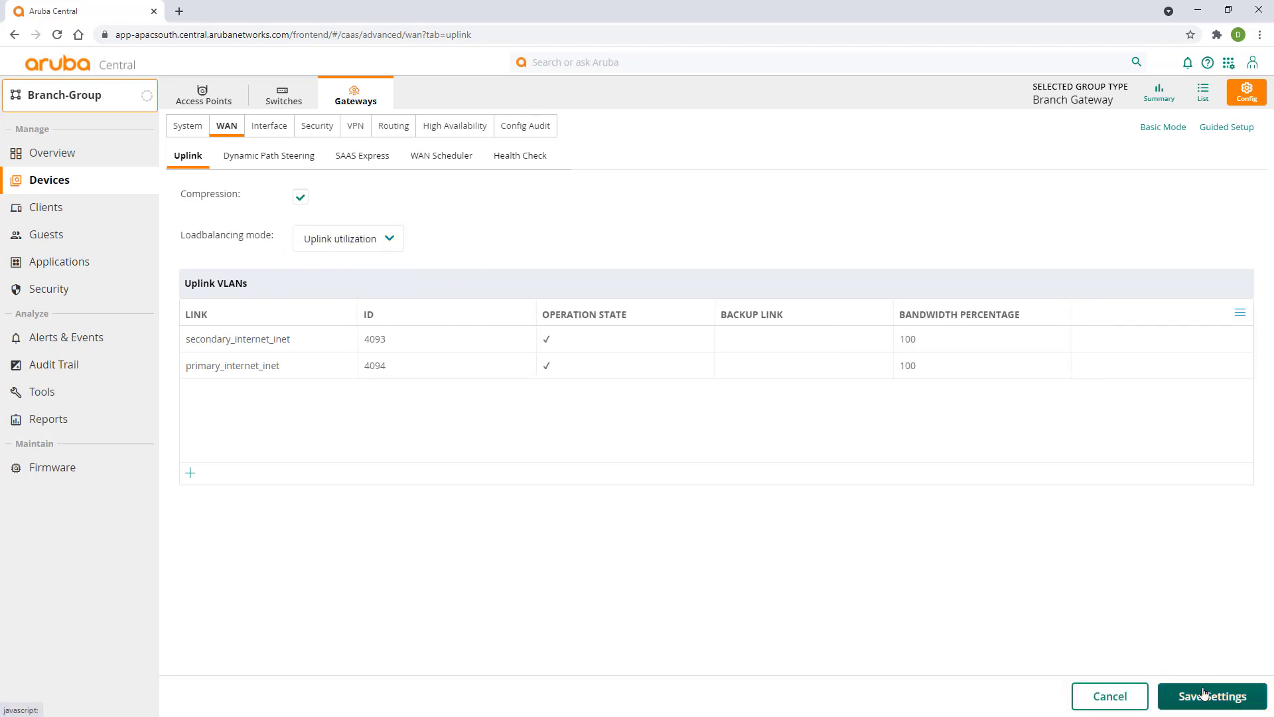
pyautogui.moveTo(521, 156)
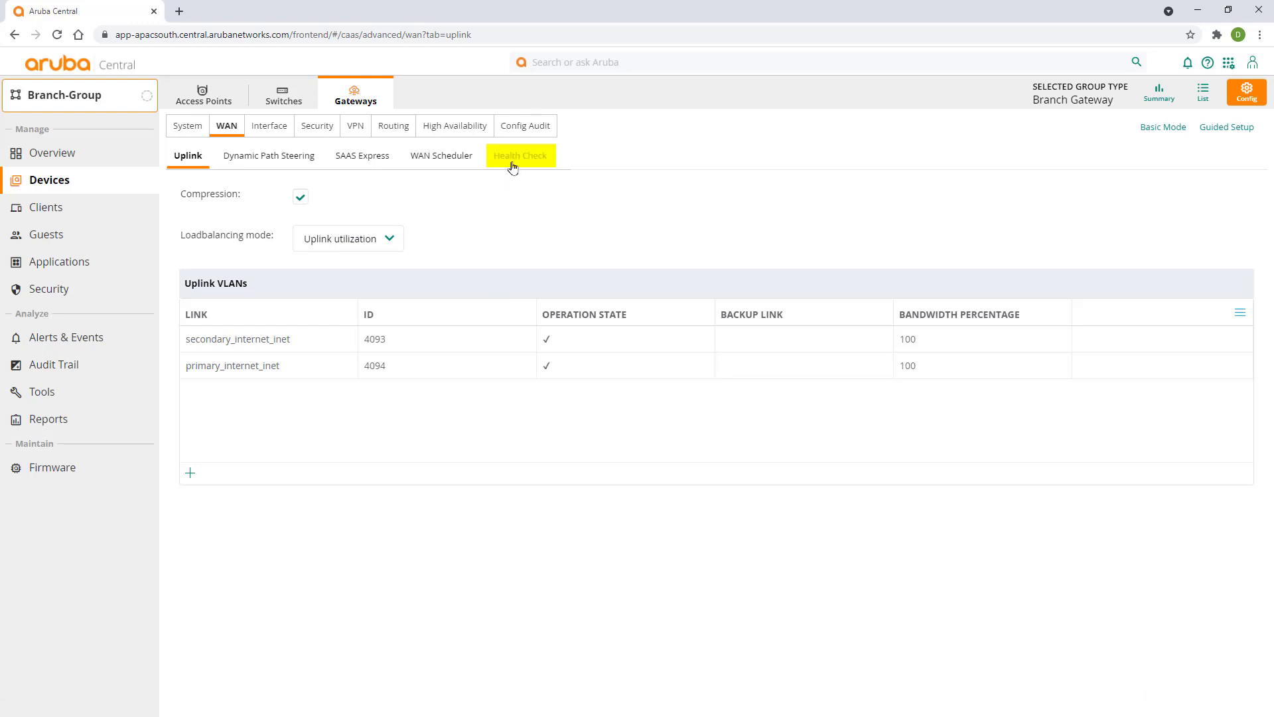
# Enable the WAN health check with remote host pqm.arubanetworks.com over UDP probes and save
pyautogui.click(520, 155)
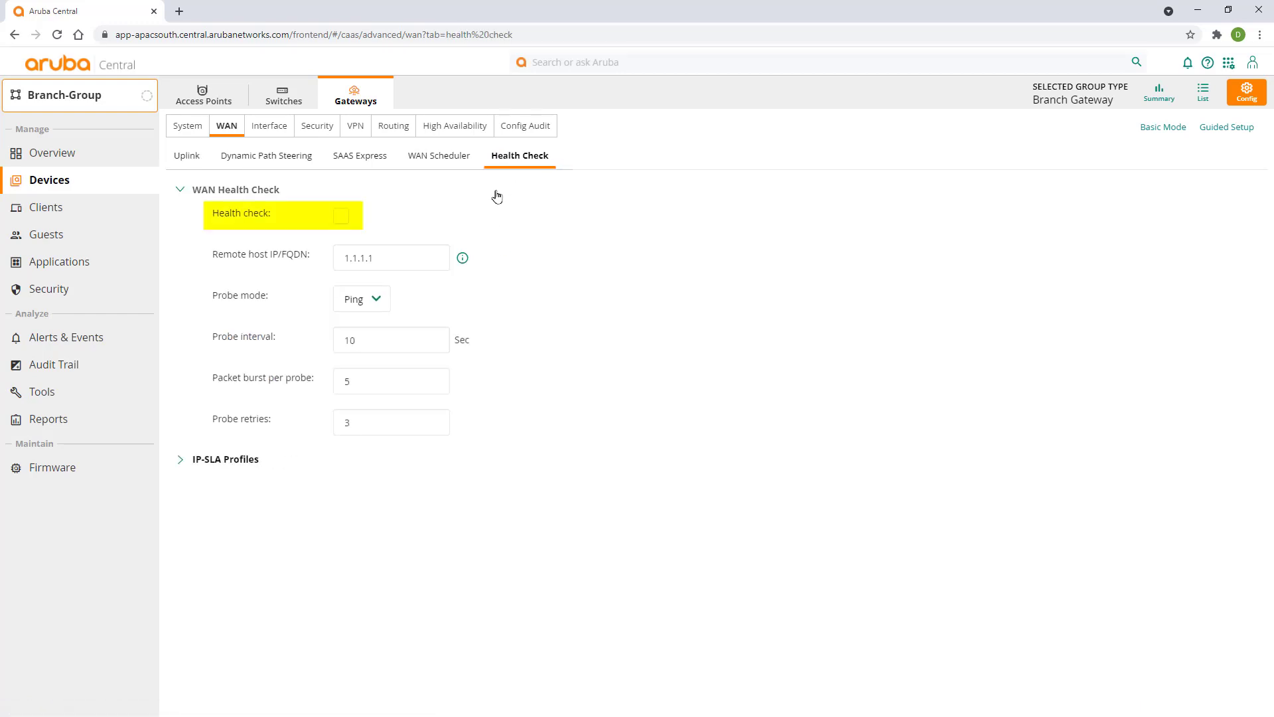
pyautogui.click(341, 215)
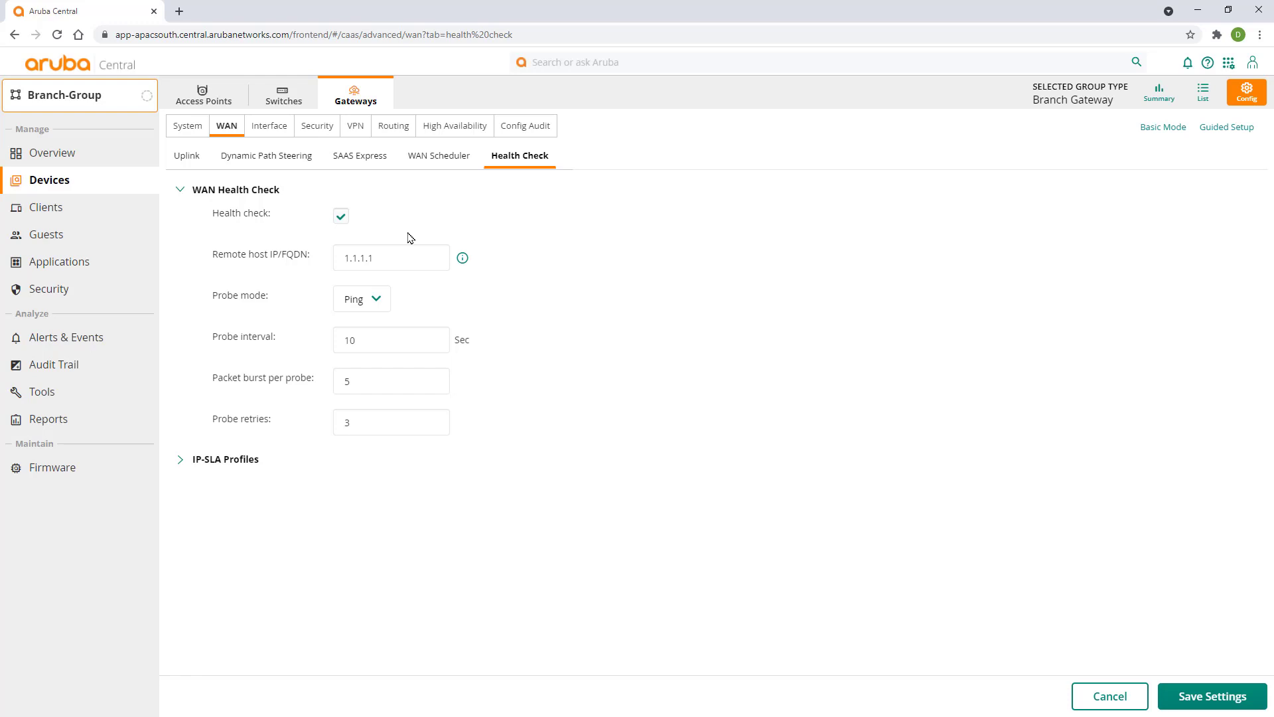
pyautogui.tripleClick(357, 258)
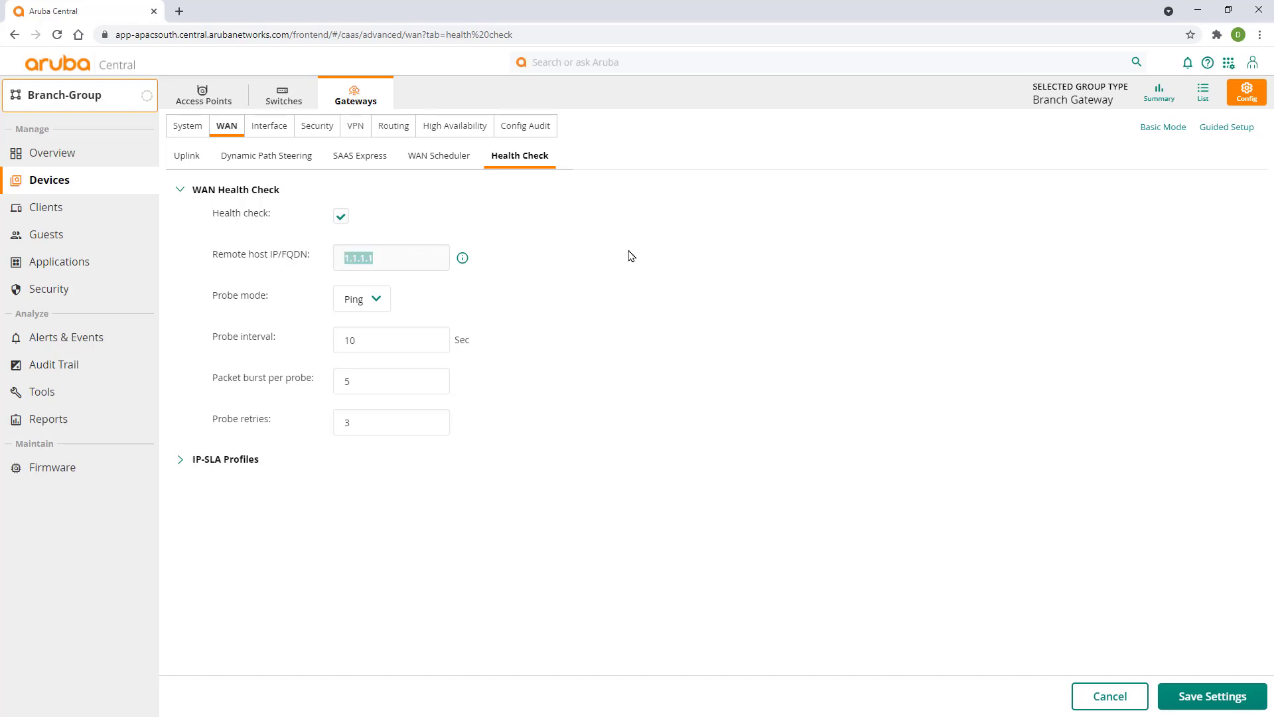
pyautogui.write('pqm.arubanetworks.cor')
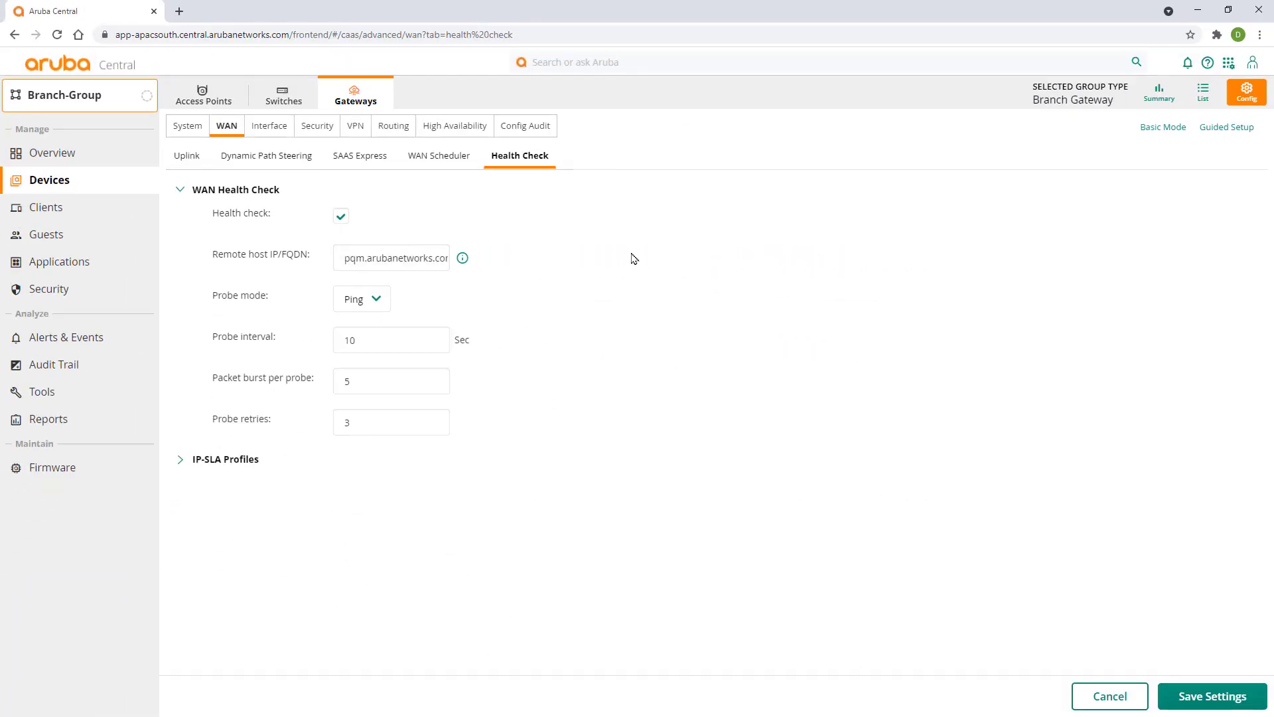
pyautogui.moveTo(623, 259)
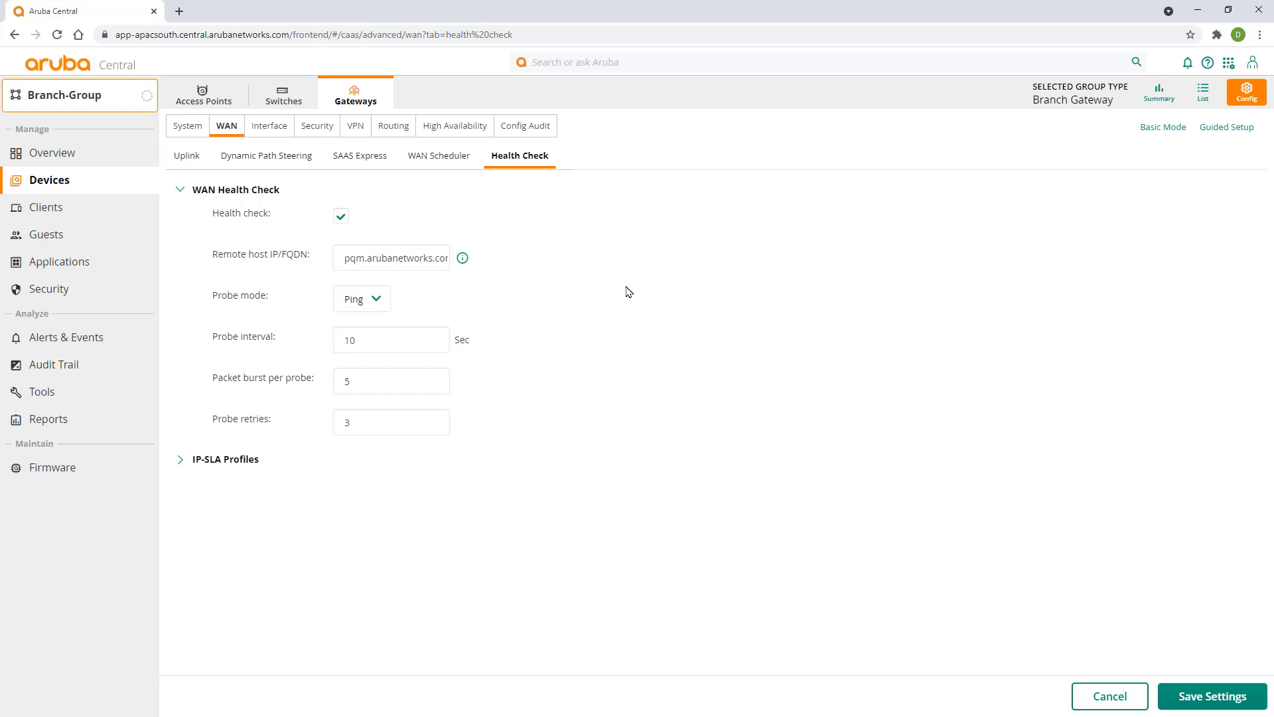
pyautogui.click(361, 299)
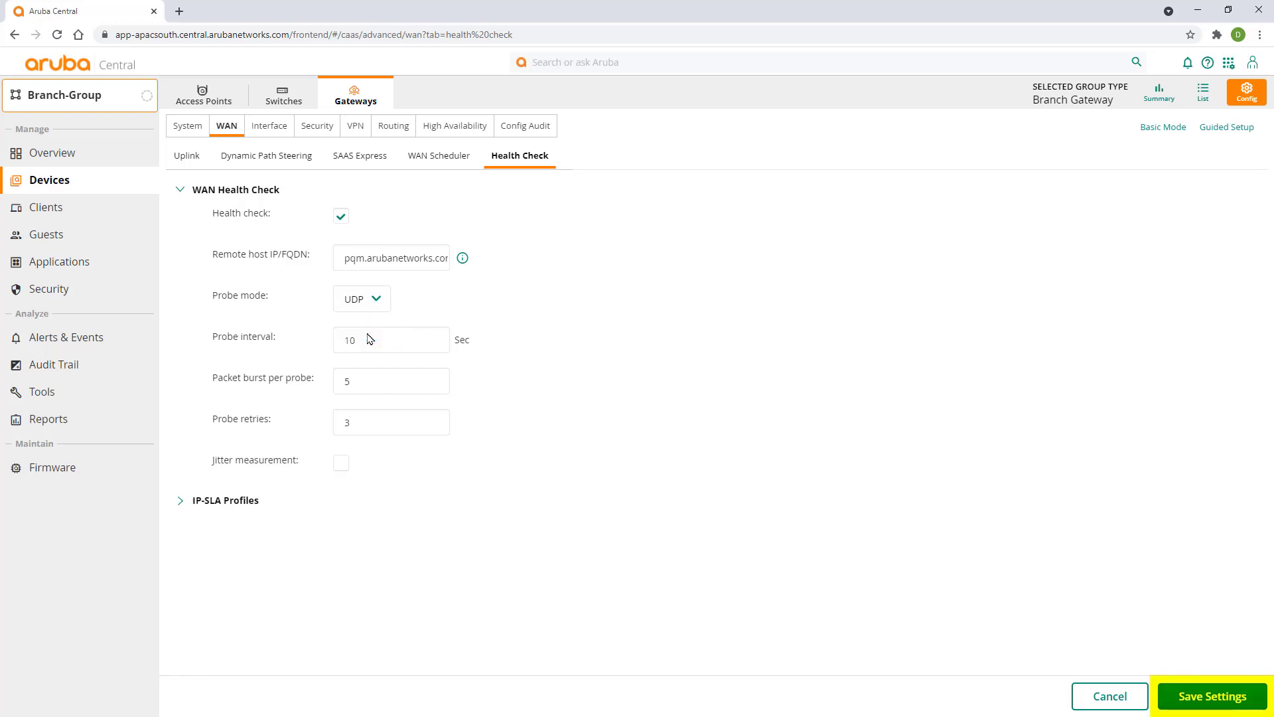
pyautogui.click(361, 299)
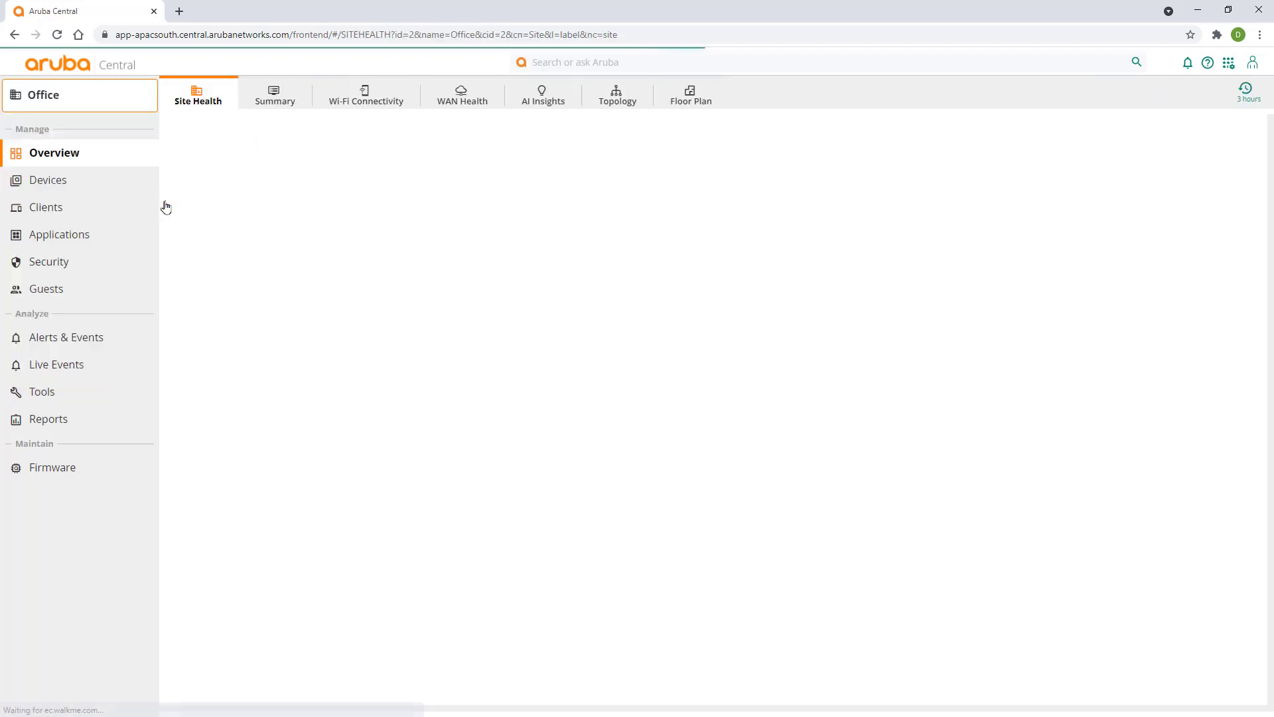
# View the Office site topology showing Branch-GW-1 with both internet uplinks
pyautogui.click(615, 95)
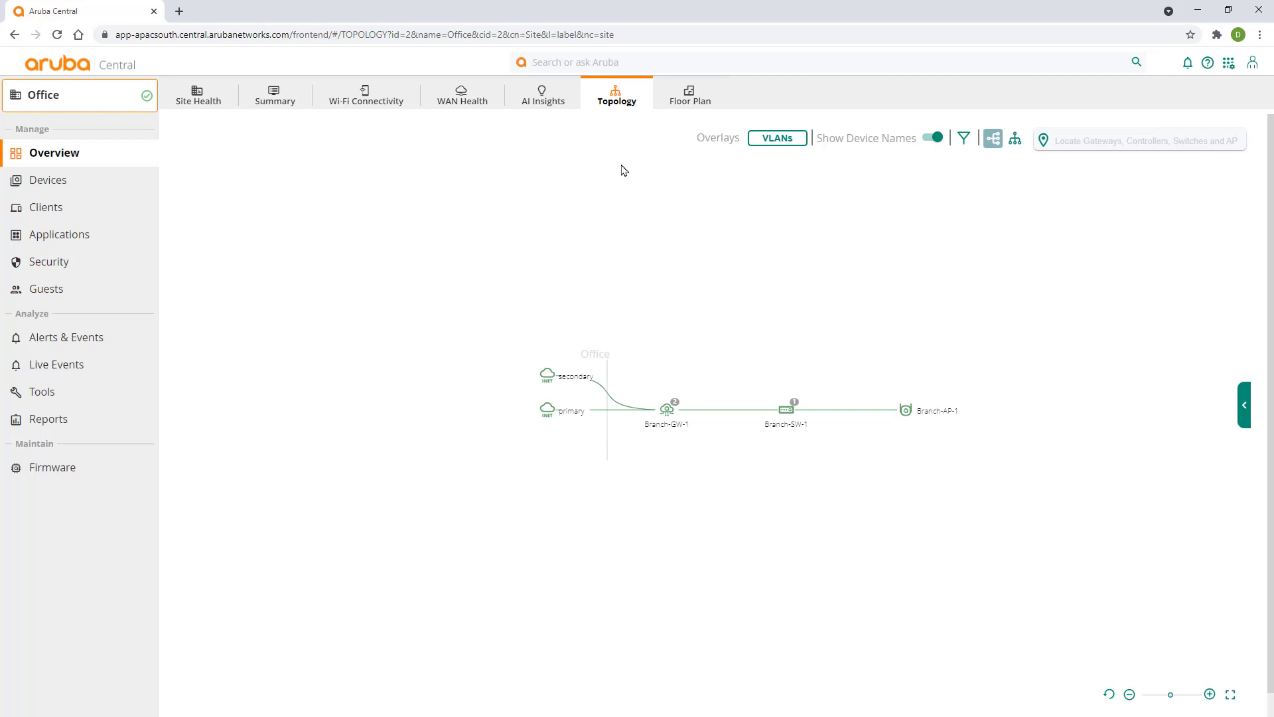
pyautogui.moveTo(42, 96)
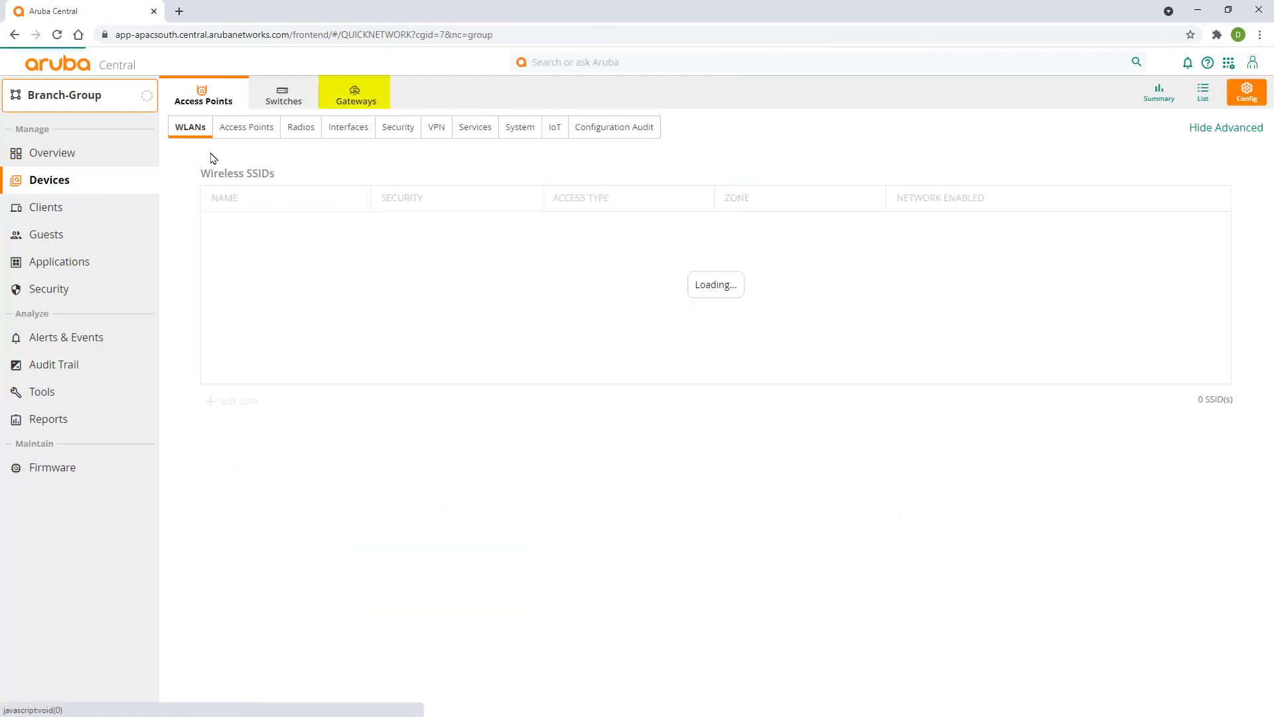
# Return to Branch-Group's WAN uplinks and begin a new uplink entry
pyautogui.click(354, 93)
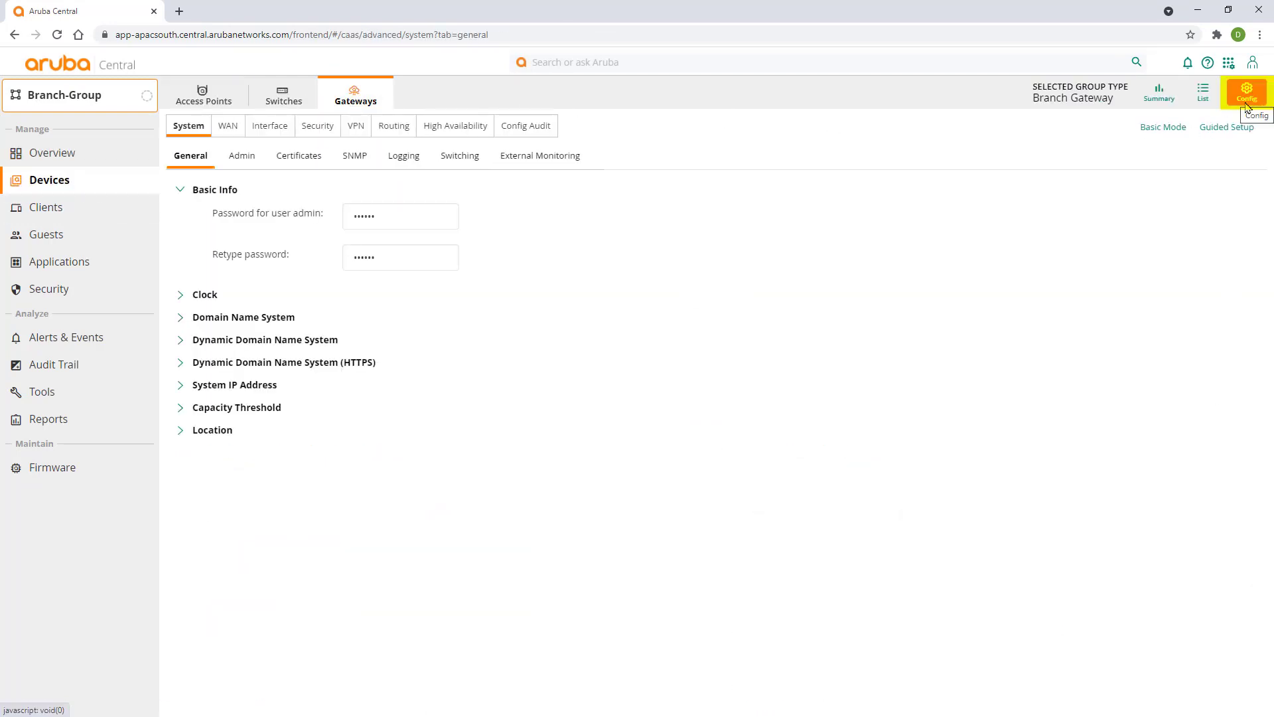
pyautogui.click(227, 126)
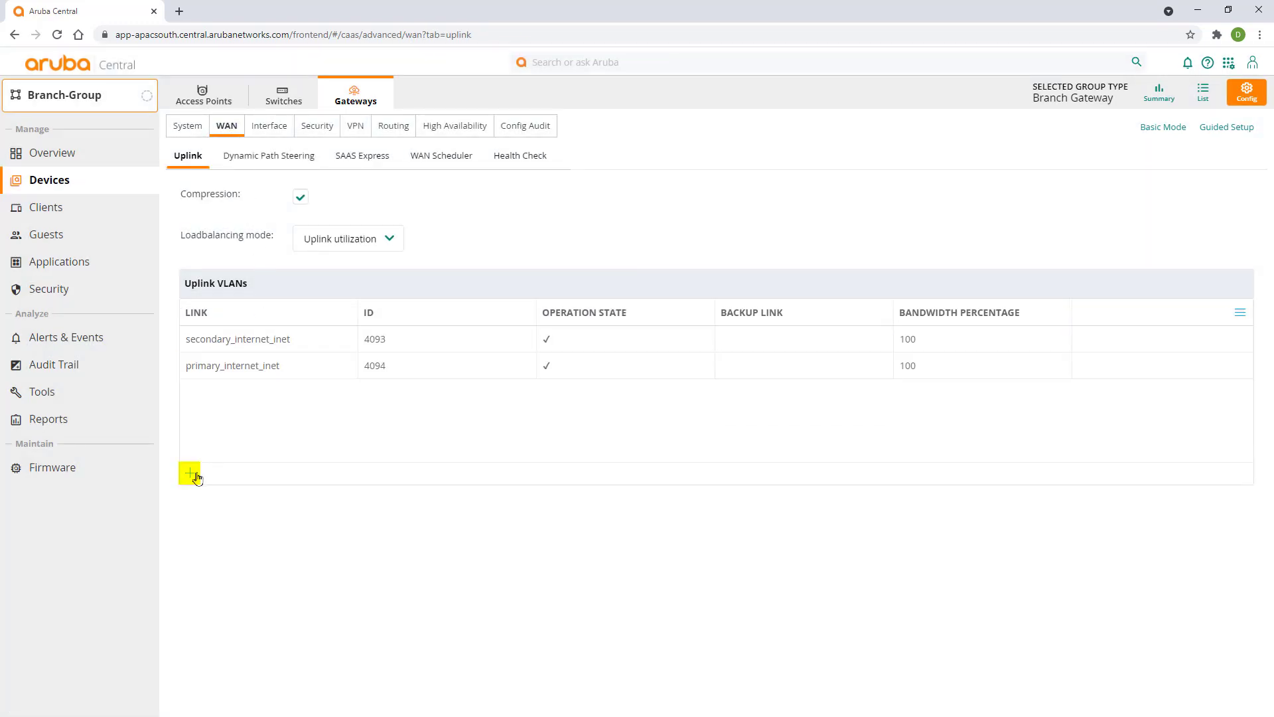
pyautogui.click(190, 473)
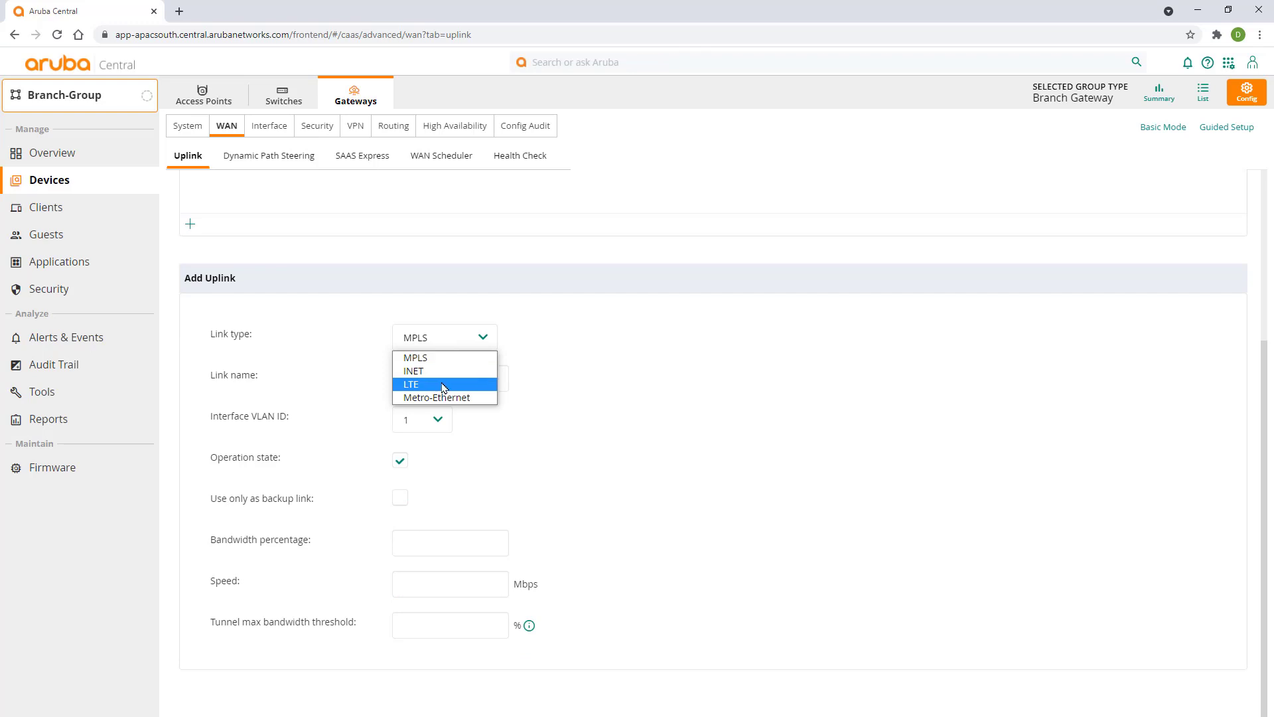
# Make the new uplink an LTE link with data usage tracking and billing start date 15
pyautogui.click(411, 384)
pyautogui.write('mdata.net.au')
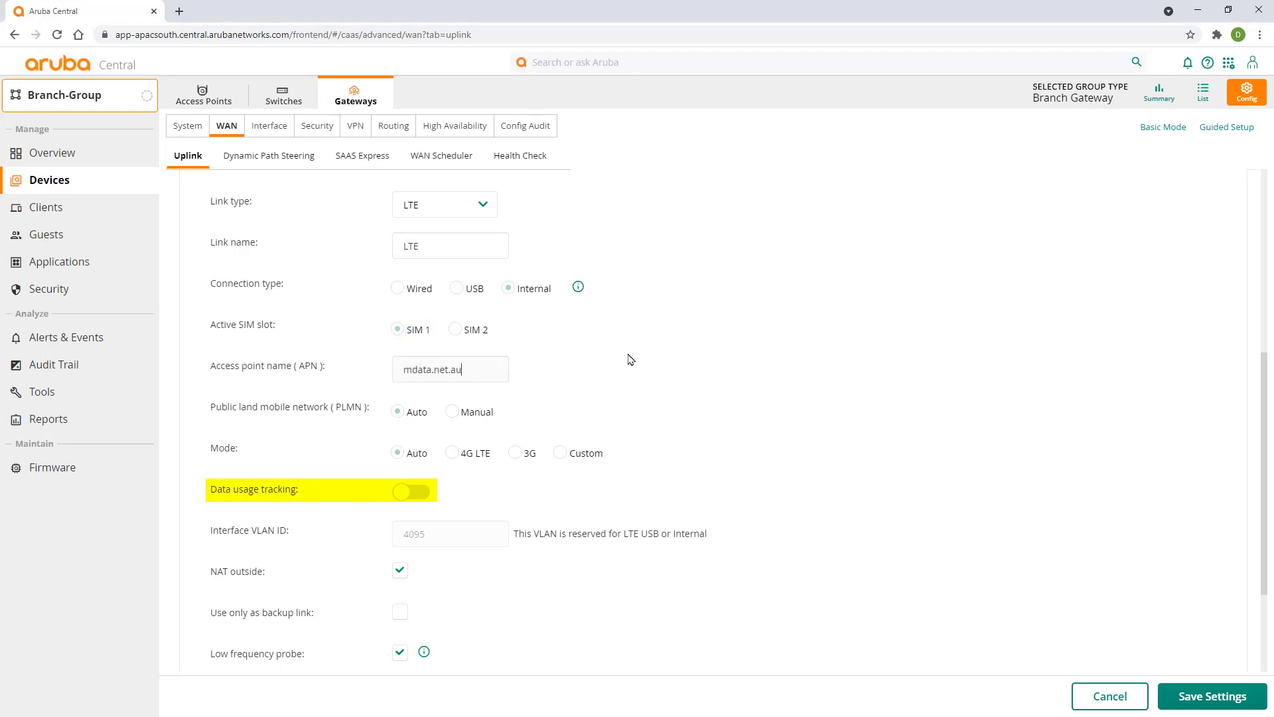
pyautogui.click(411, 491)
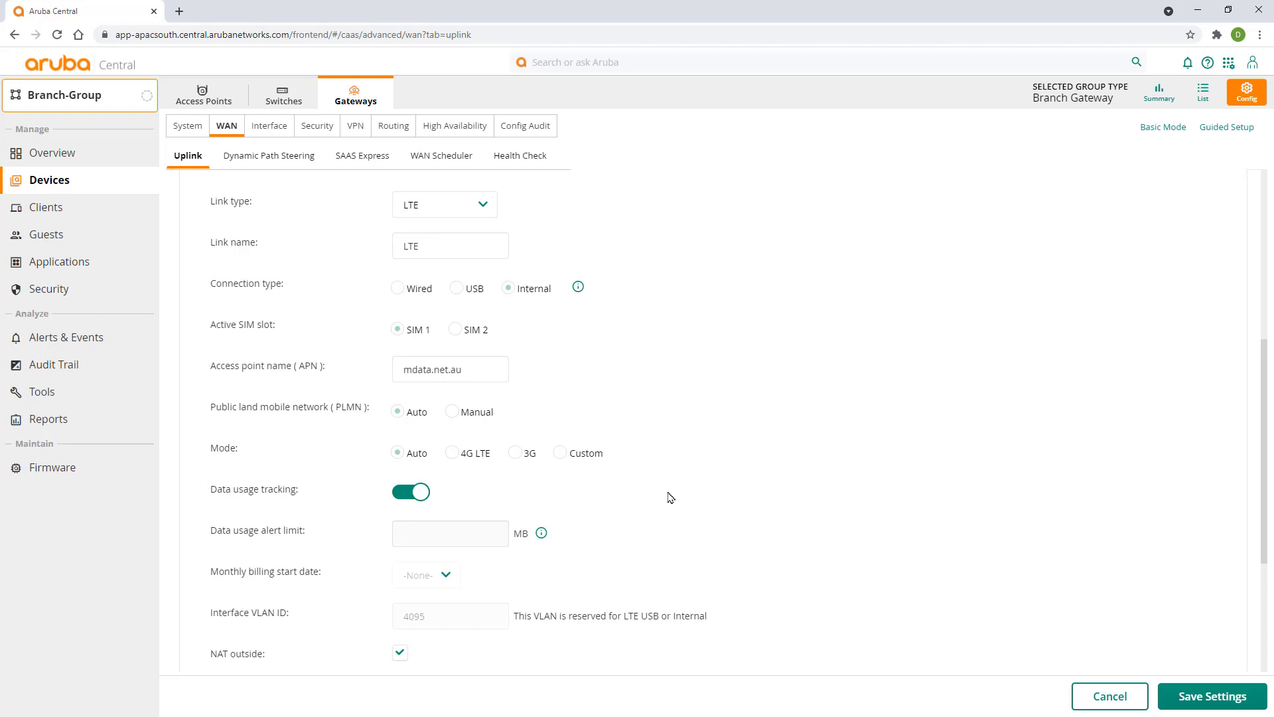
pyautogui.click(426, 575)
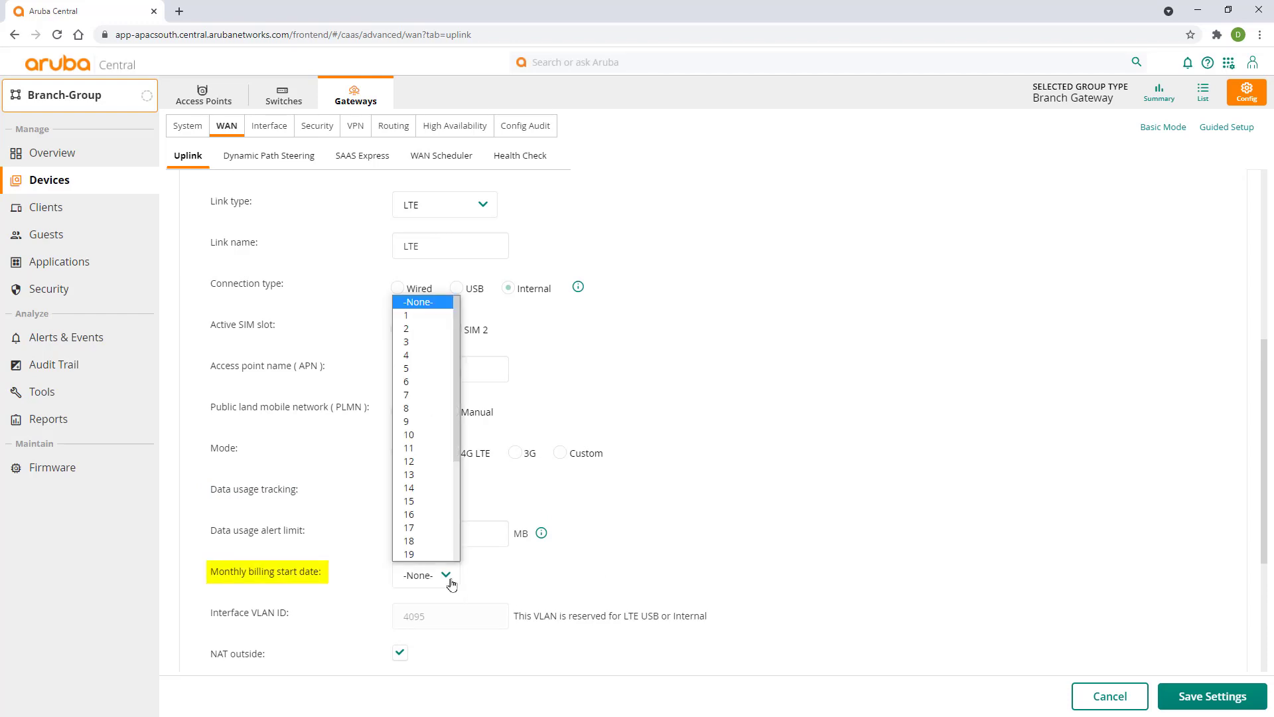
pyautogui.click(408, 501)
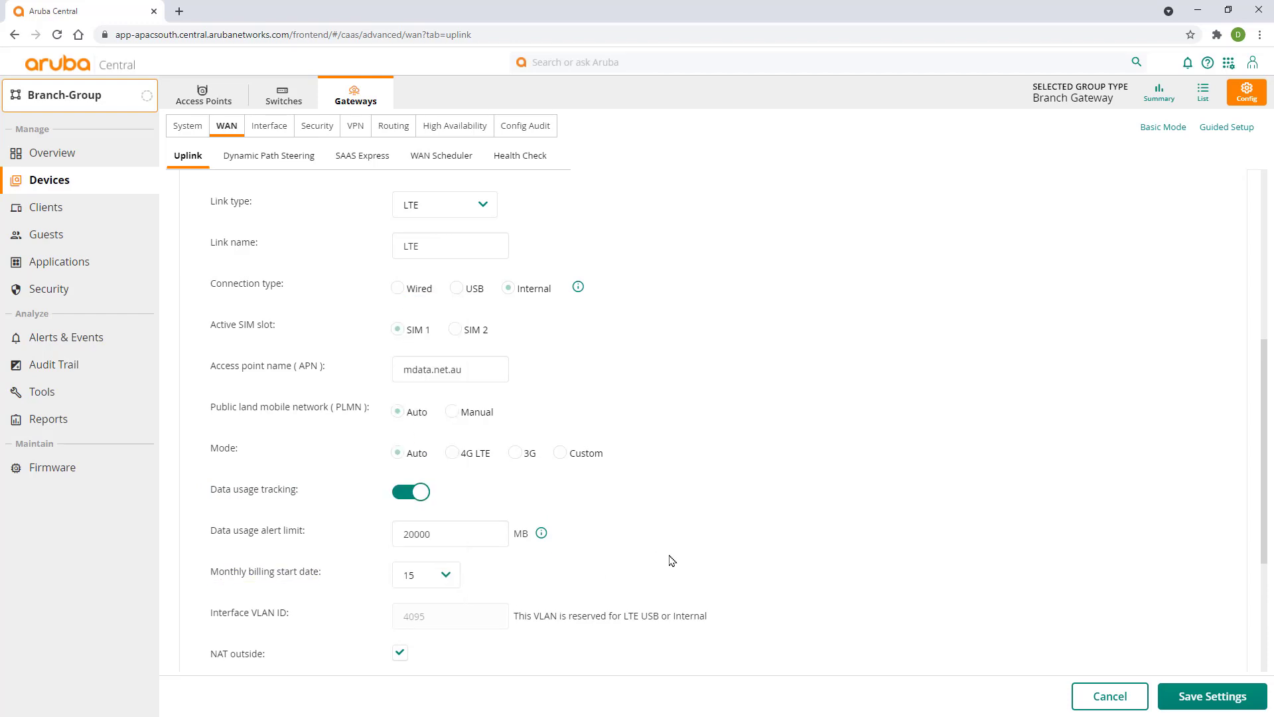
# Mark the LTE link as backup only with speed 20 Mbps and save it
pyautogui.scroll(-3)
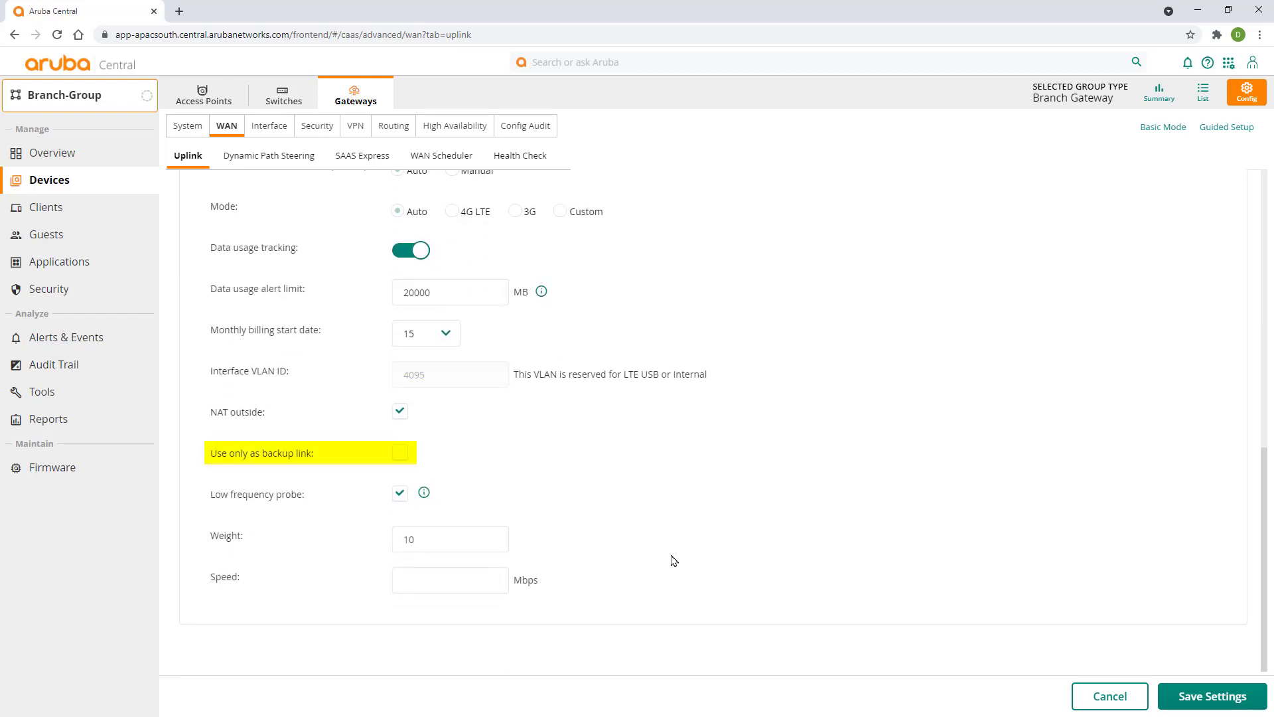
pyautogui.click(399, 453)
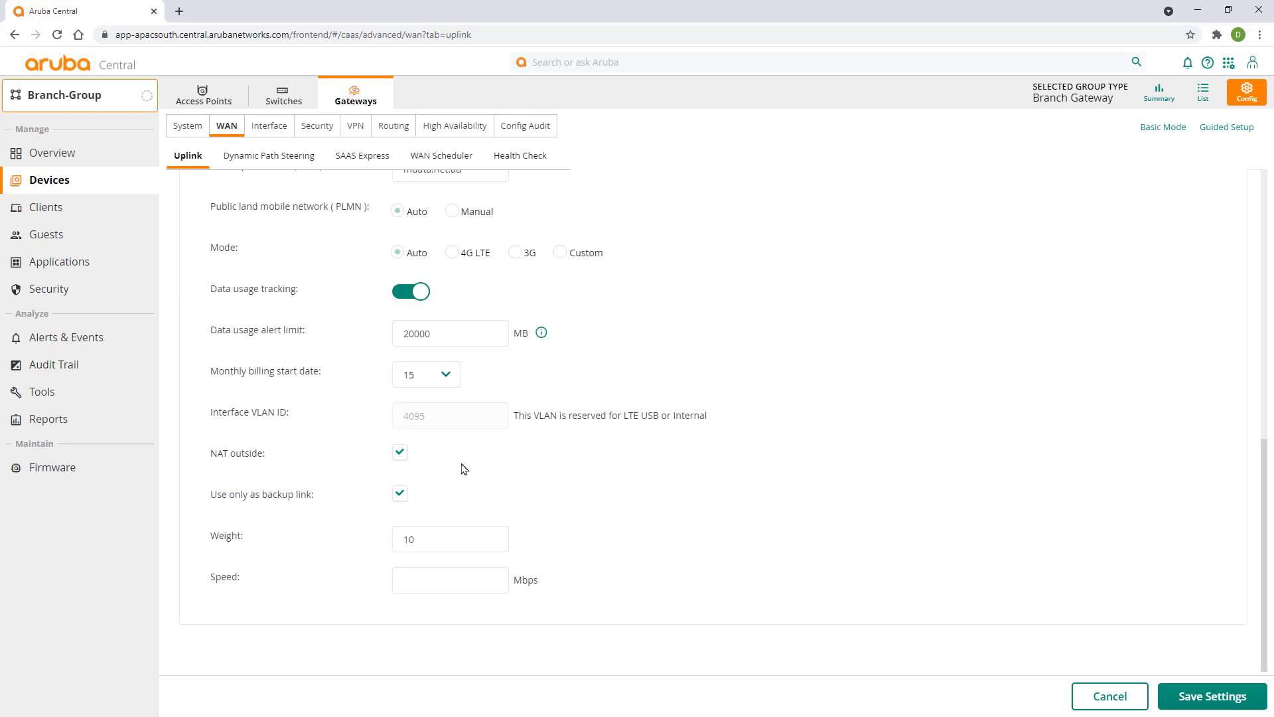
pyautogui.write('20')
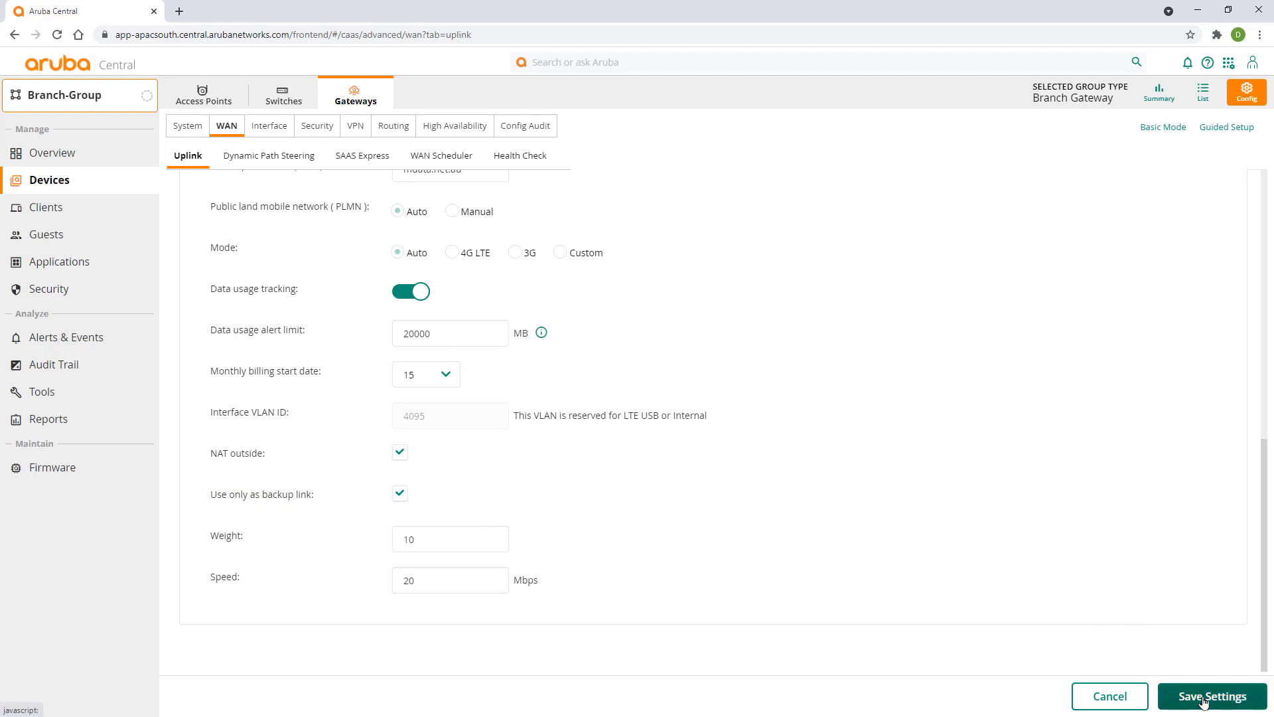
pyautogui.click(1214, 695)
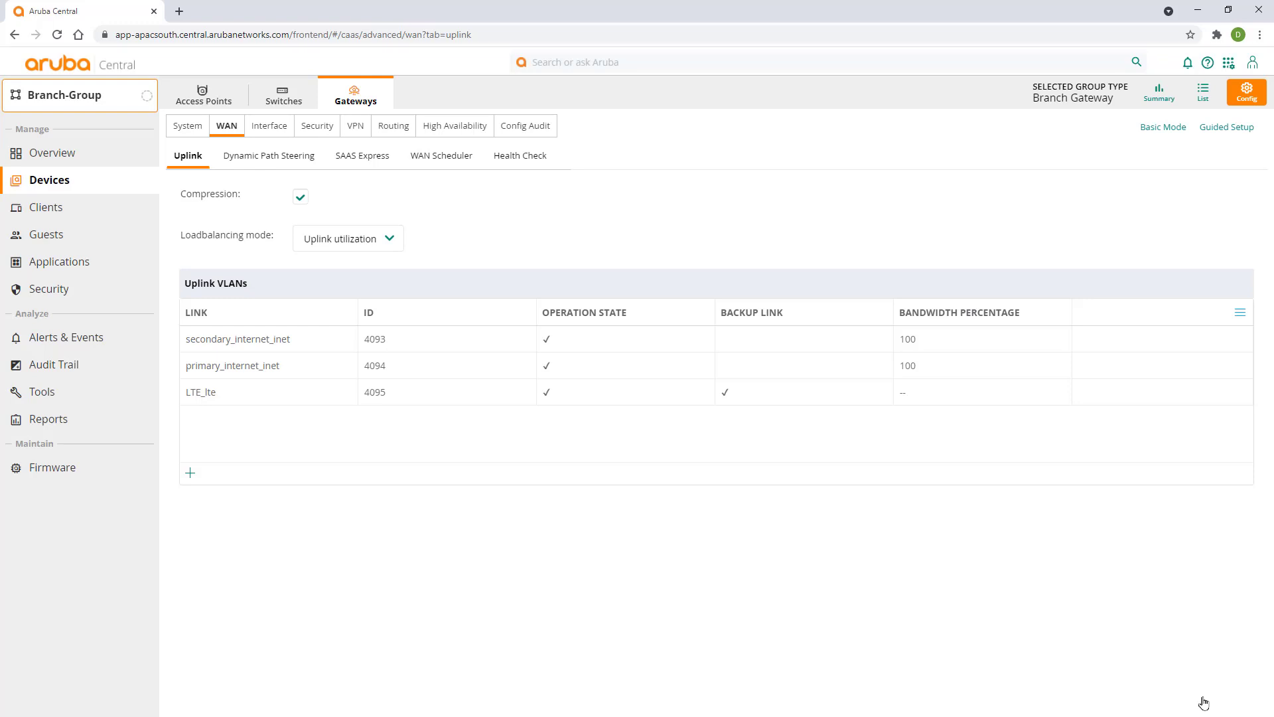
pyautogui.moveTo(629, 477)
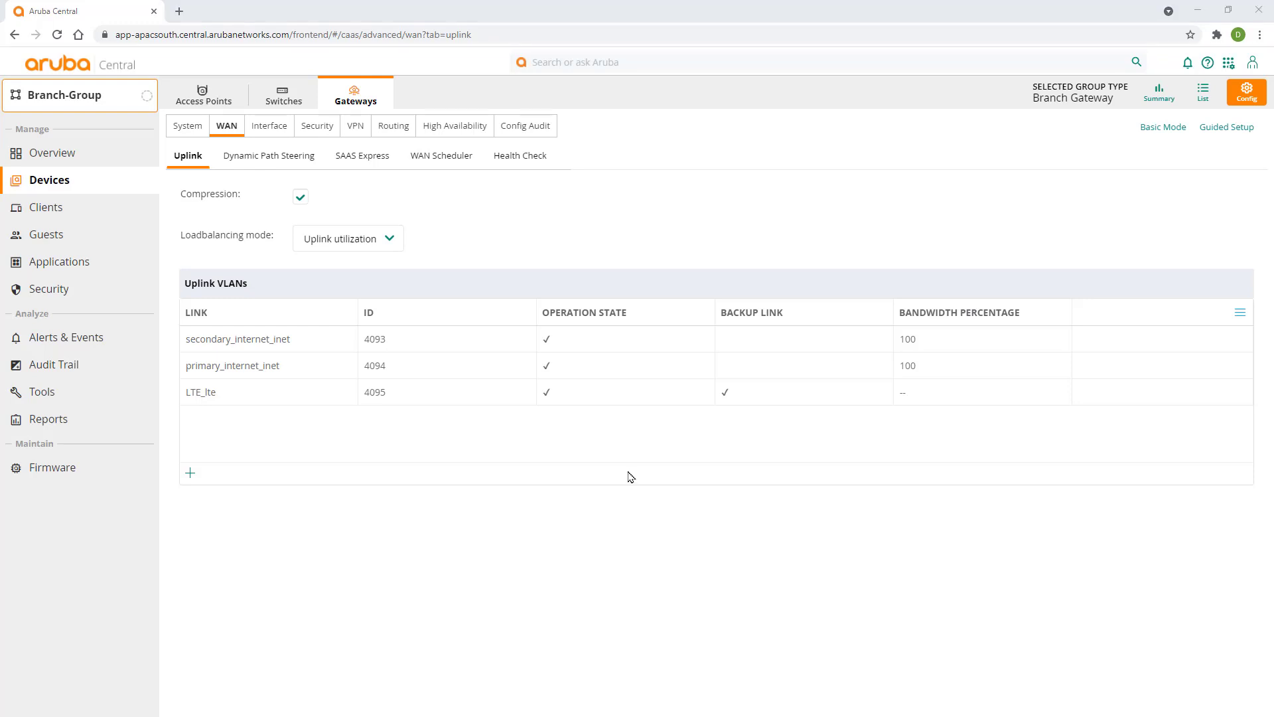
# Return to the gateway list and open Branch-GW-1's details
pyautogui.click(1203, 92)
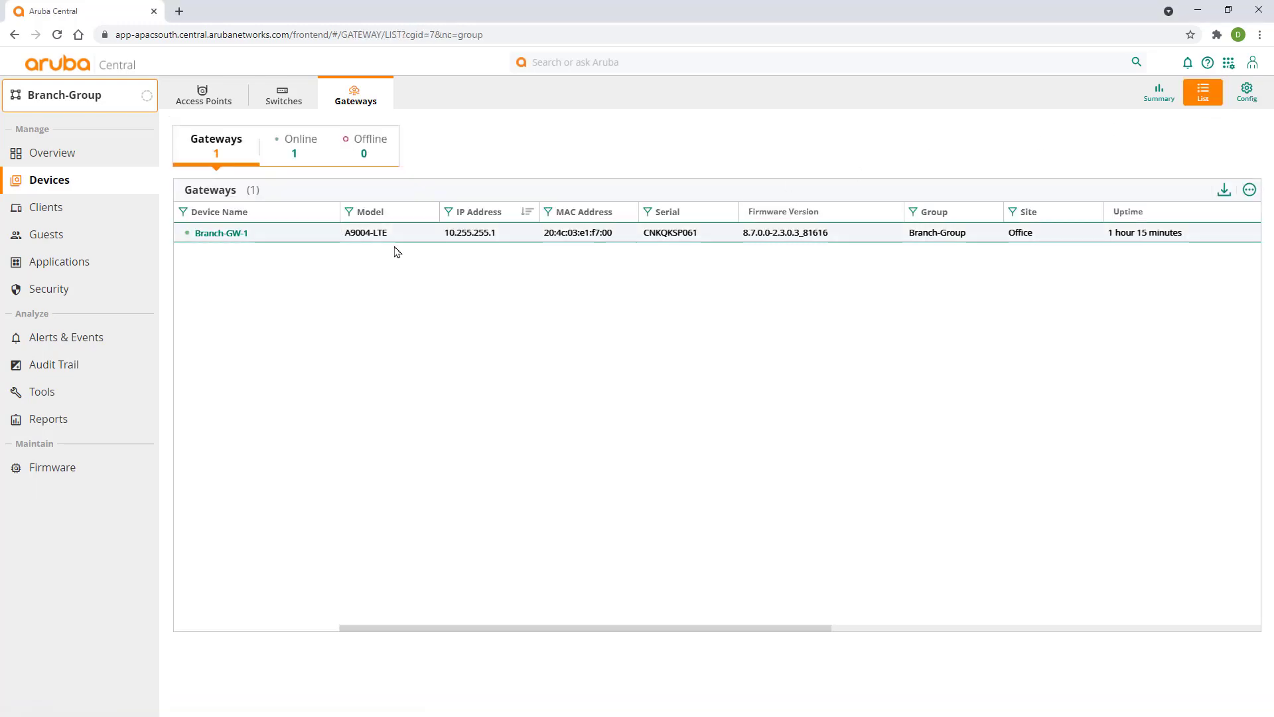
pyautogui.click(221, 232)
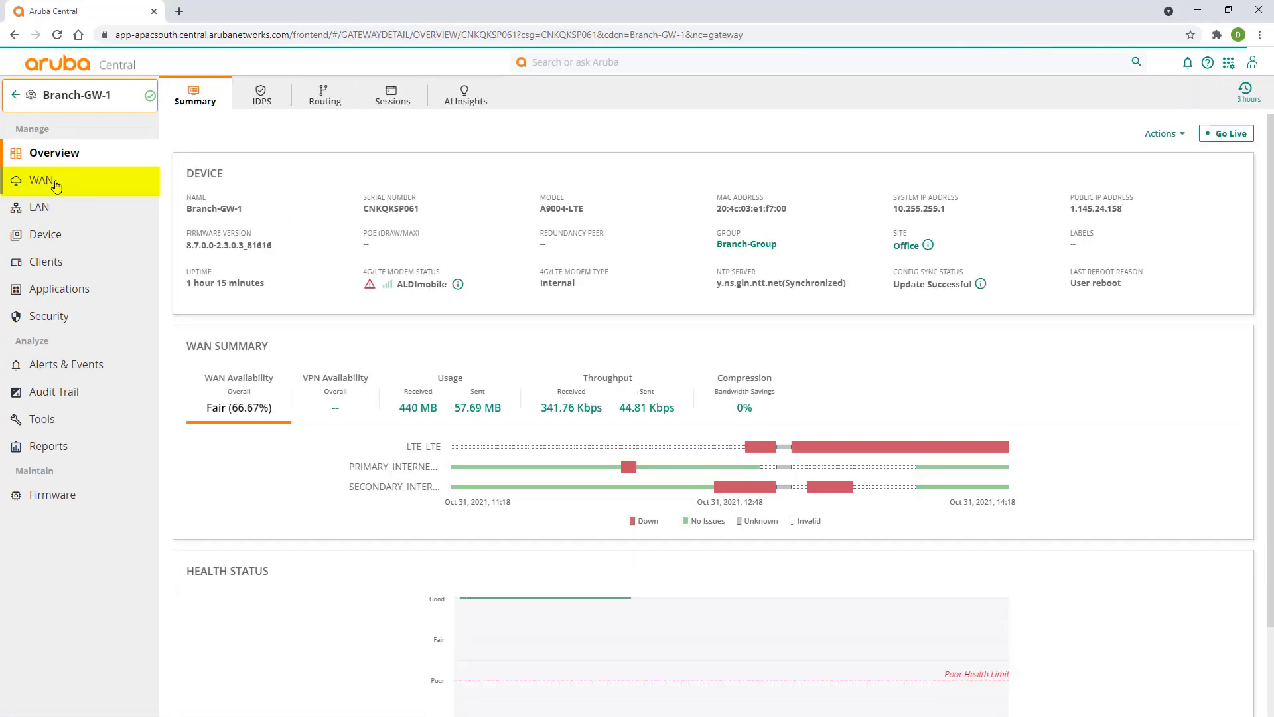
# View Branch-GW-1's WAN interface status, then show the Office site topology with the LTE uplink
pyautogui.click(43, 179)
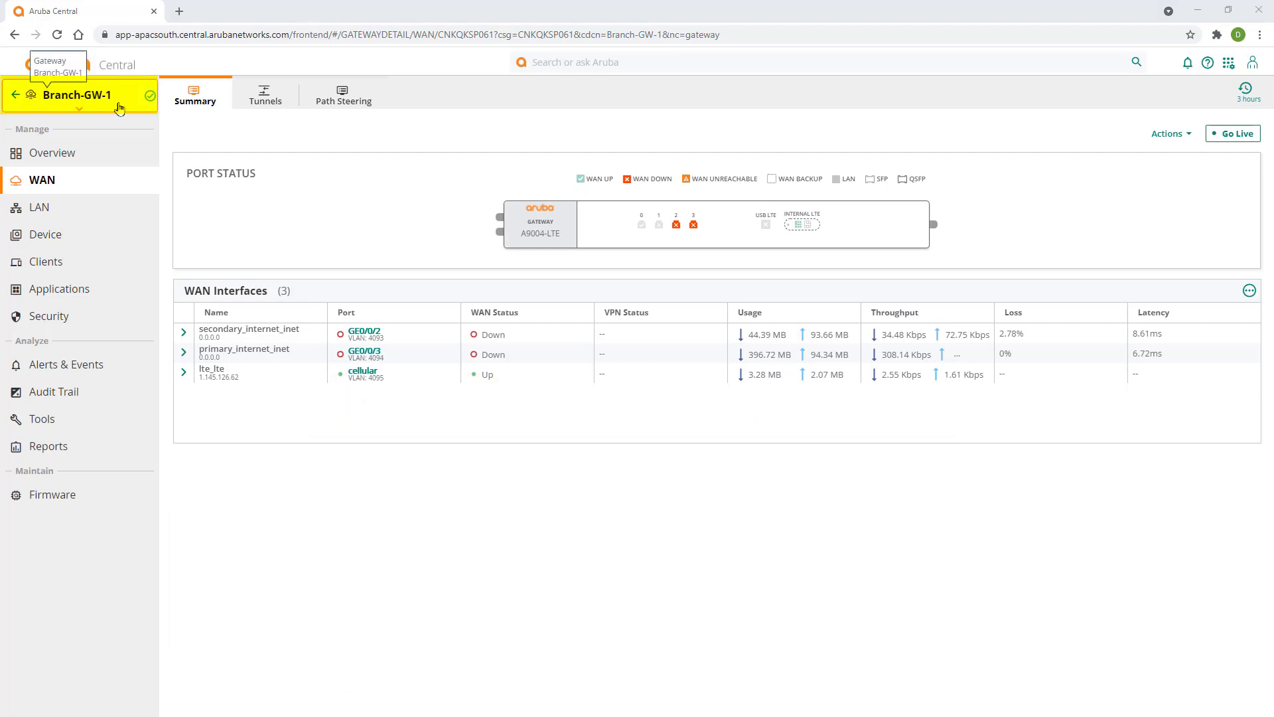
pyautogui.click(14, 96)
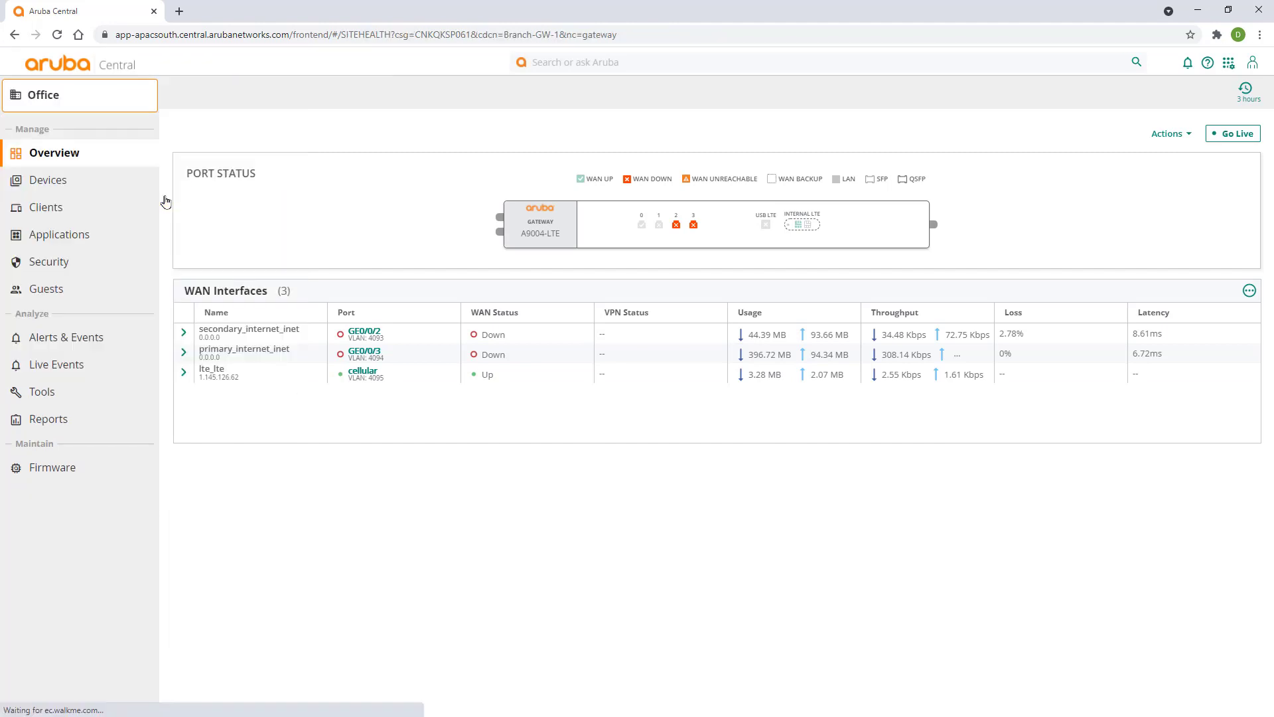
pyautogui.click(615, 93)
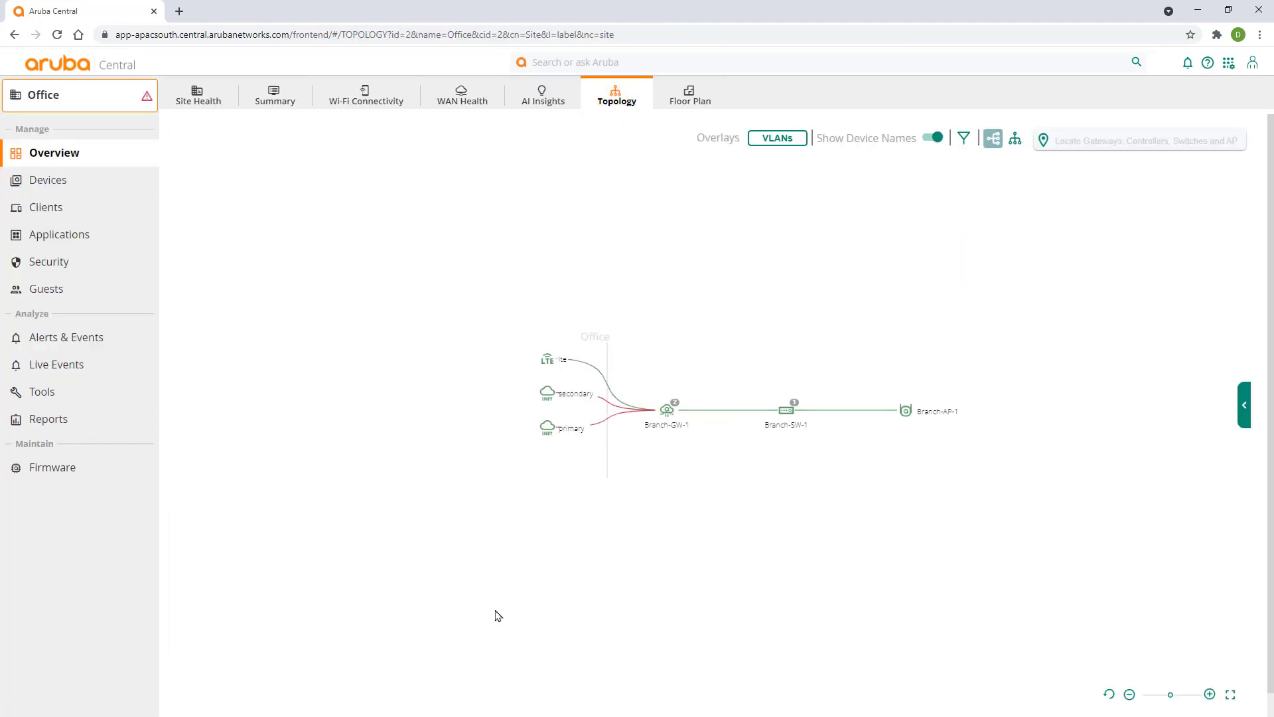